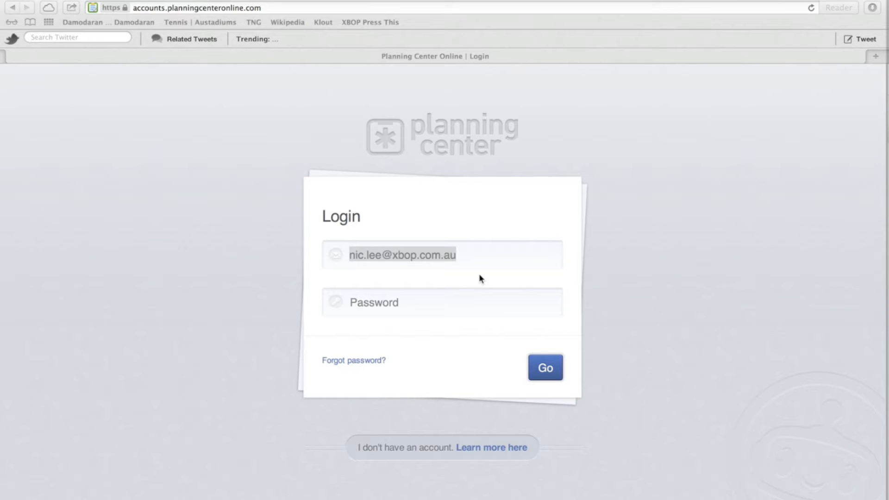
Enter the account password and submit the Planning Center login.
{"action": "left_click", "coordinate": [443, 254]}
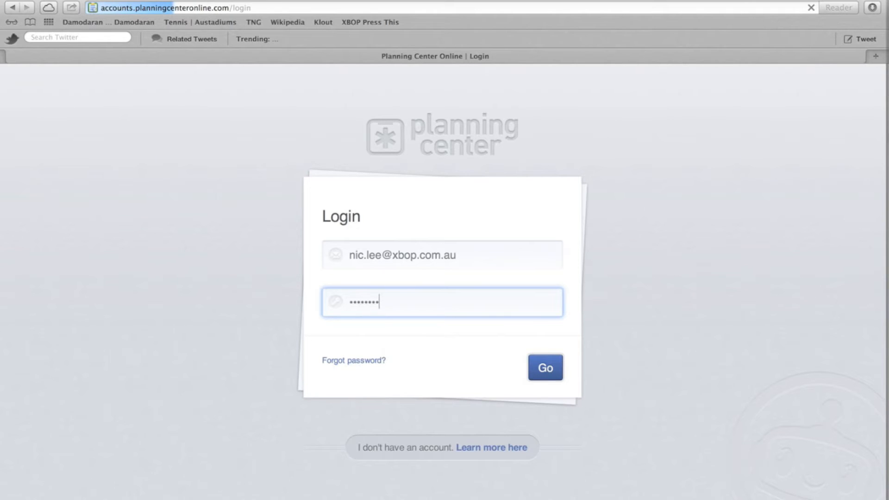
{"action": "left_click", "coordinate": [543, 368]}
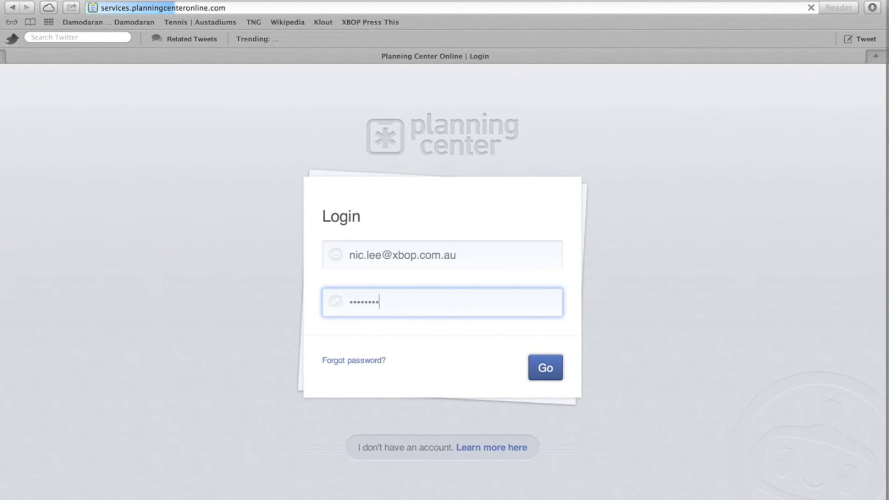
{"action": "left_click", "coordinate": [543, 368]}
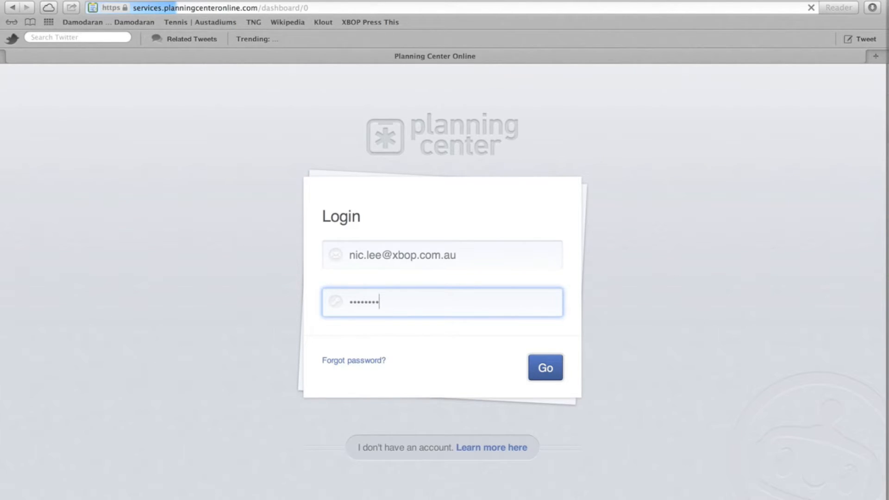
{"action": "left_click", "coordinate": [544, 367]}
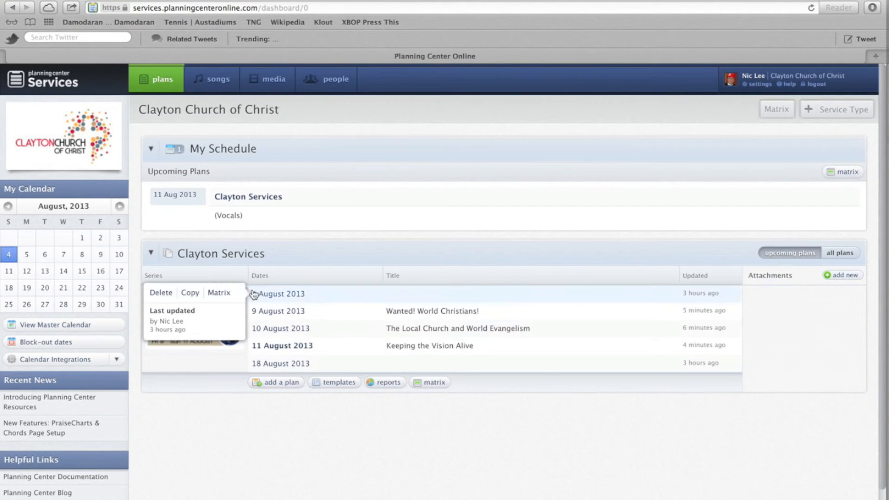
{"action": "mouse_move", "coordinate": [294, 297]}
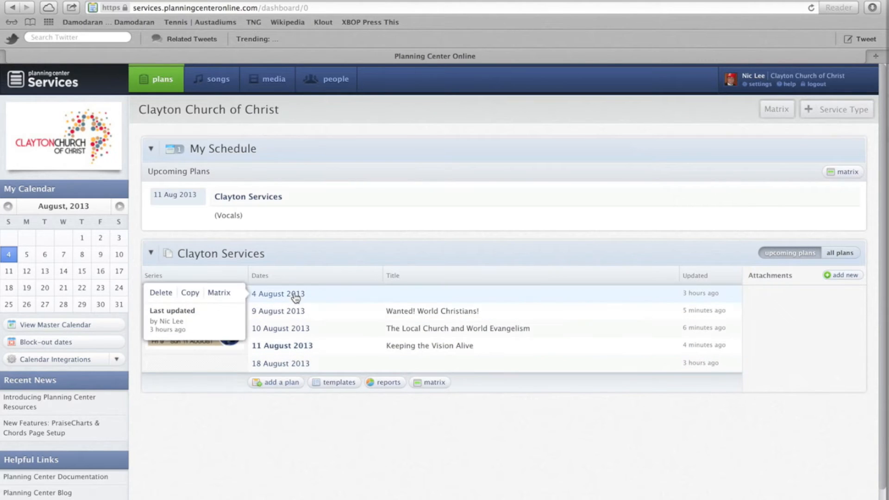
{"action": "mouse_move", "coordinate": [286, 313]}
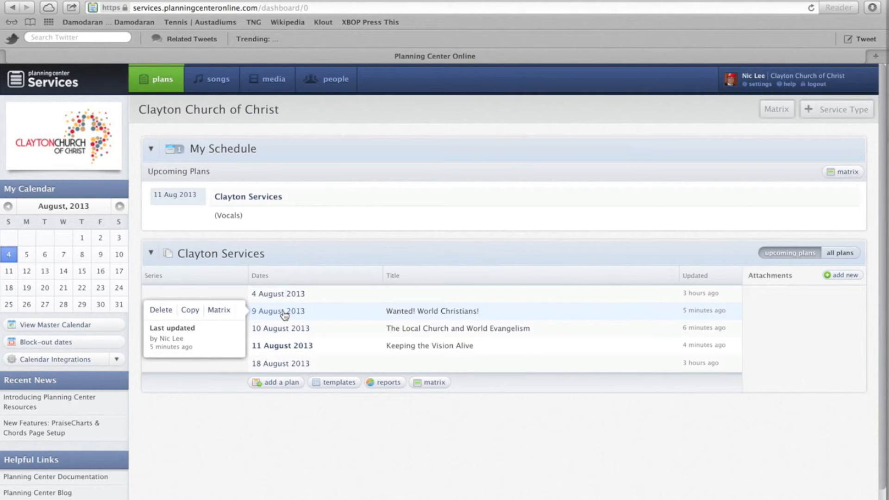
{"action": "mouse_move", "coordinate": [277, 352]}
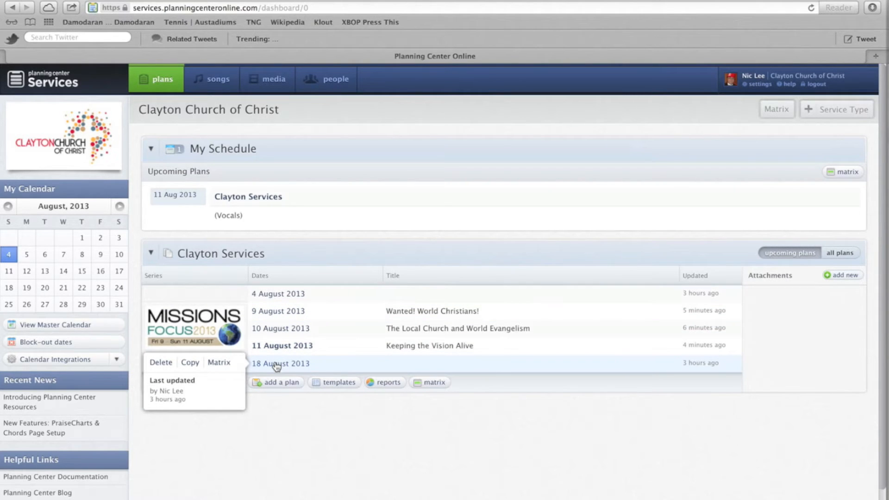
{"action": "mouse_move", "coordinate": [395, 317]}
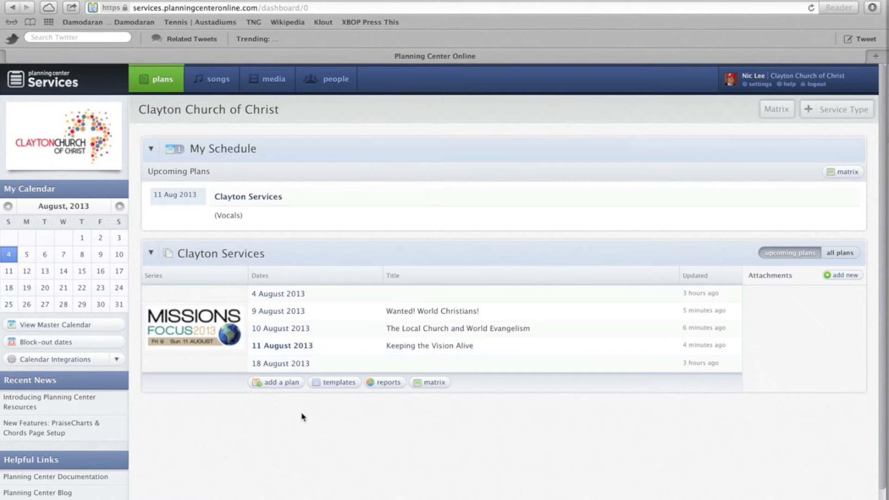
{"action": "mouse_move", "coordinate": [186, 418]}
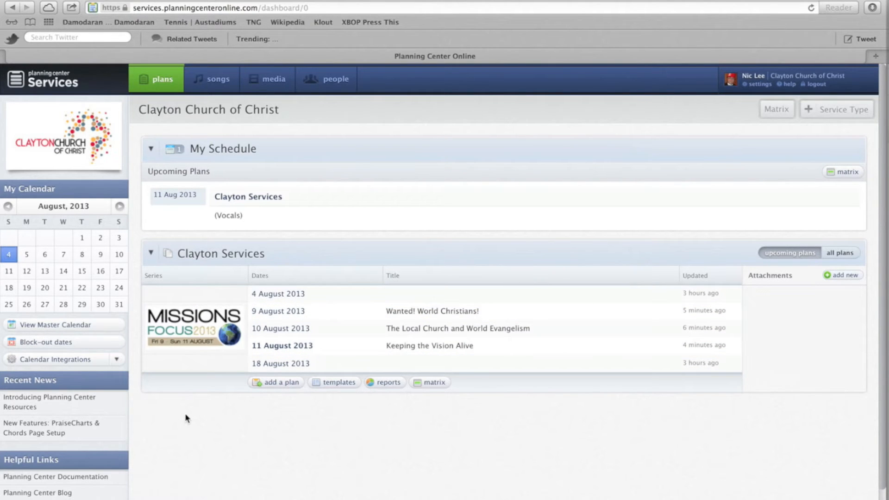
{"action": "mouse_move", "coordinate": [234, 116]}
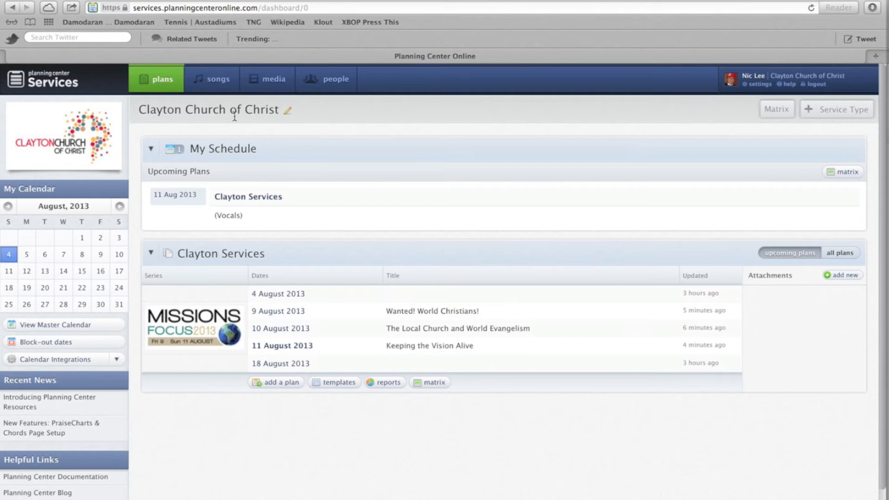
{"action": "mouse_move", "coordinate": [220, 94]}
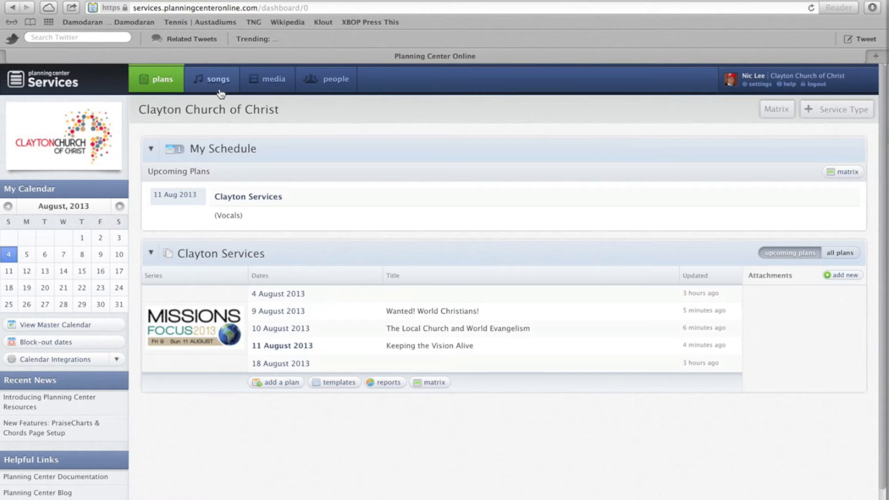
{"action": "left_click", "coordinate": [161, 79]}
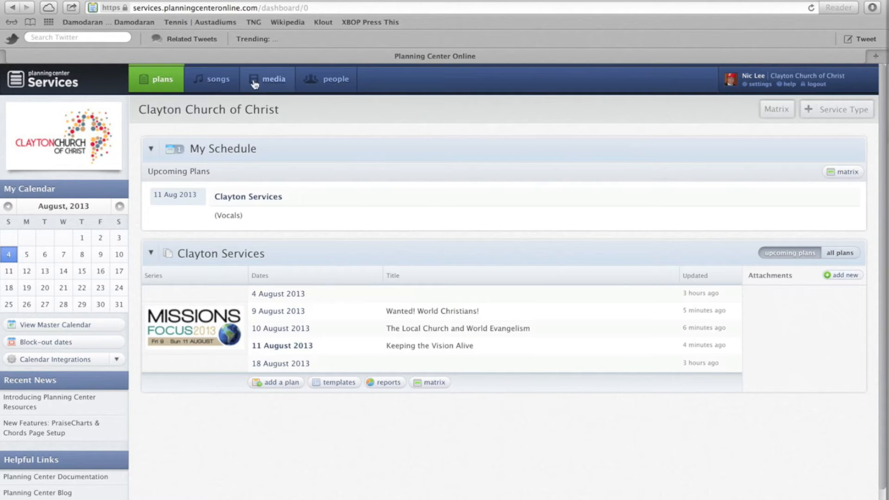
{"action": "mouse_move", "coordinate": [320, 81]}
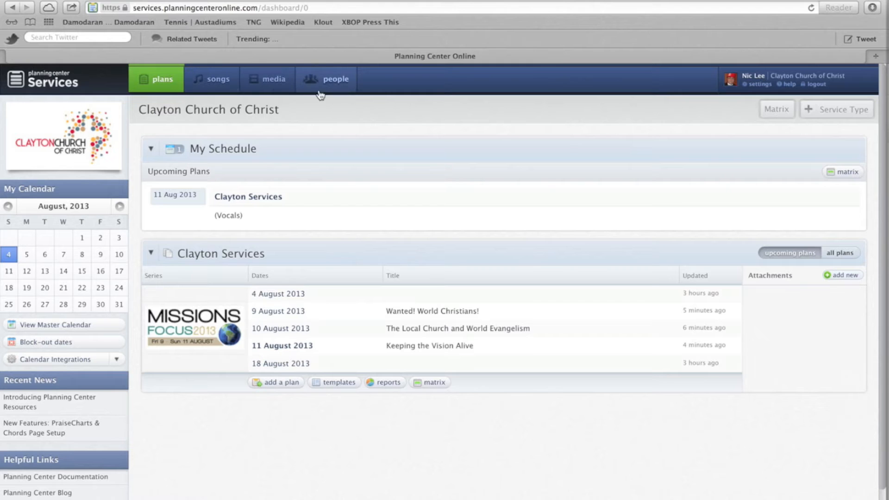
{"action": "mouse_move", "coordinate": [326, 148]}
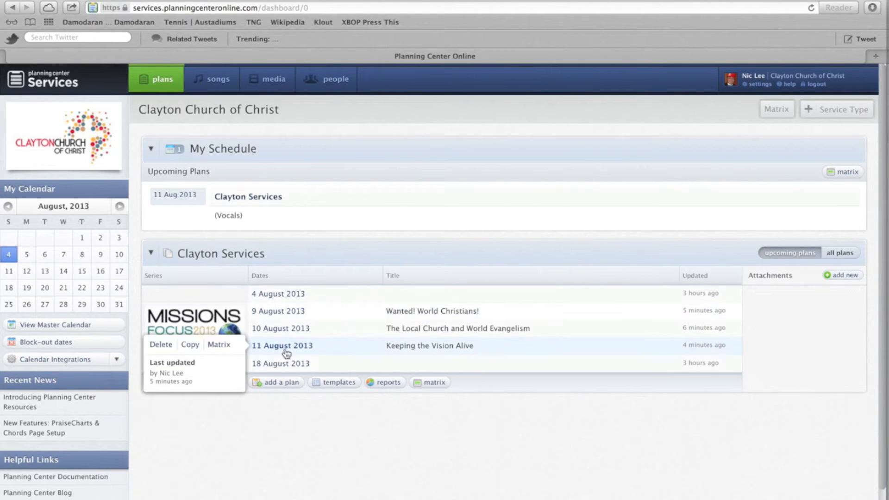
{"action": "mouse_move", "coordinate": [274, 347]}
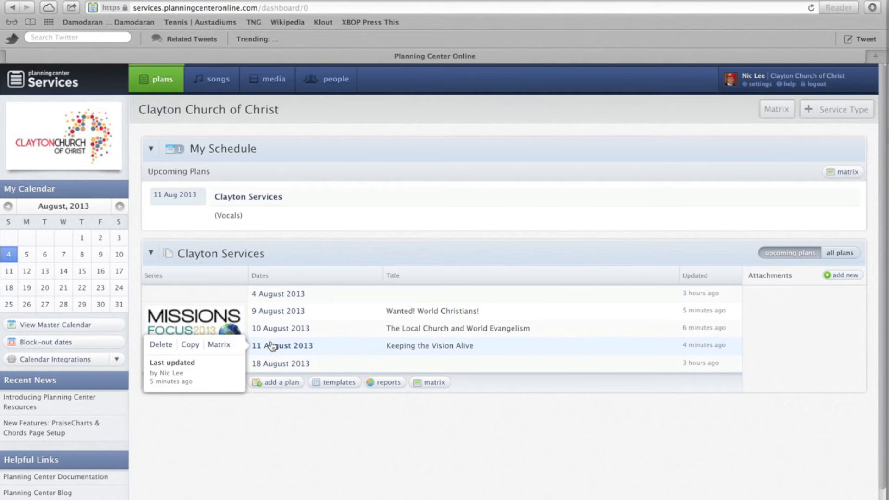
Open the 9 August 2013 'Wanted! World Christians!' Clayton Services plan.
{"action": "left_click", "coordinate": [277, 310]}
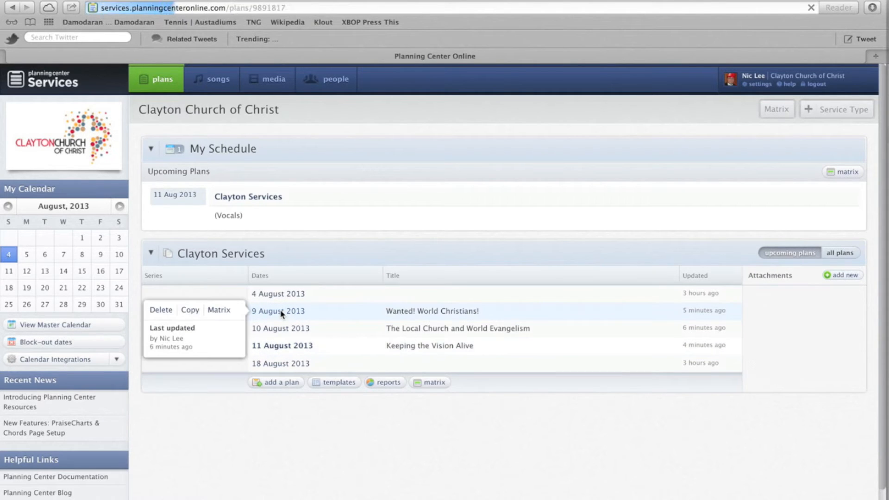
{"action": "left_click", "coordinate": [278, 310]}
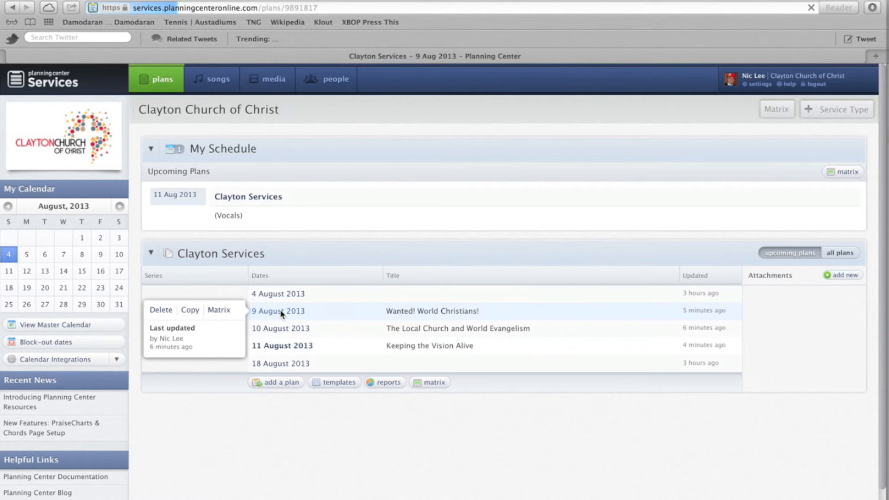
{"action": "left_click", "coordinate": [278, 311]}
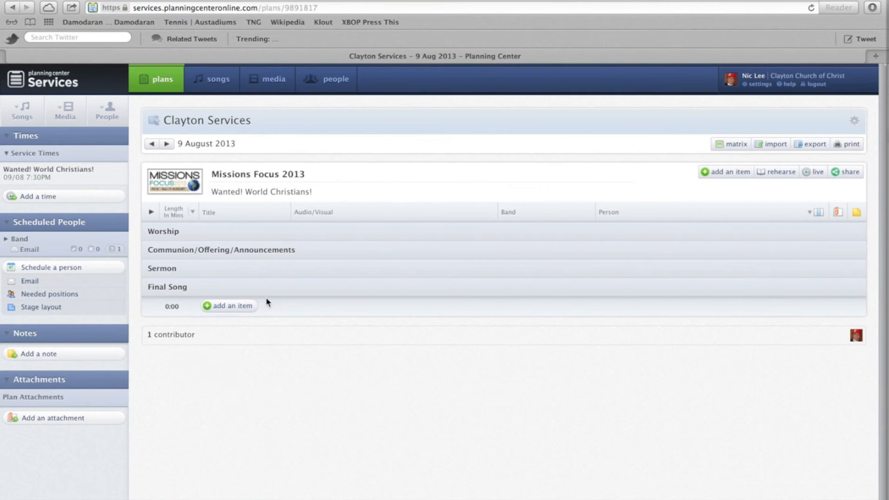
{"action": "mouse_move", "coordinate": [170, 268]}
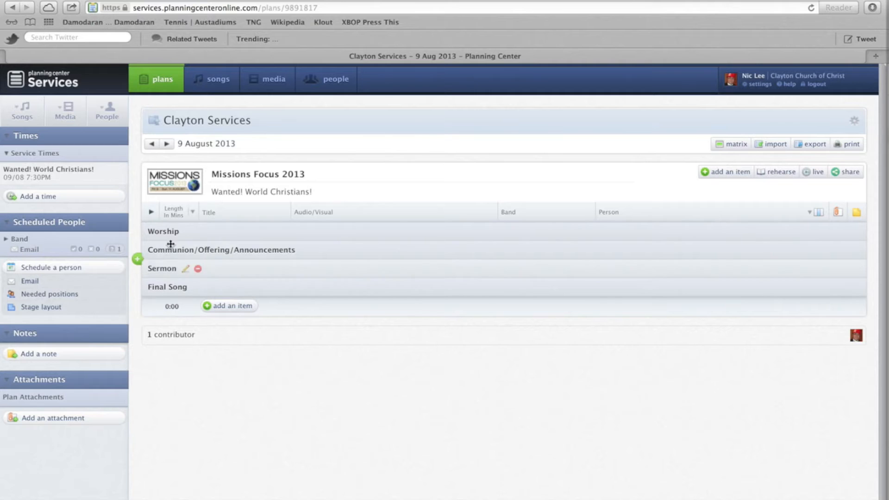
{"action": "mouse_move", "coordinate": [164, 249]}
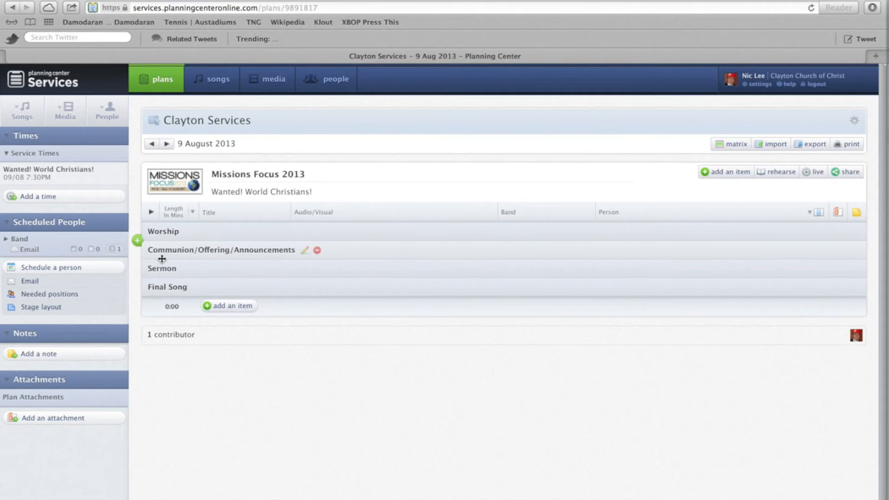
{"action": "mouse_move", "coordinate": [166, 276]}
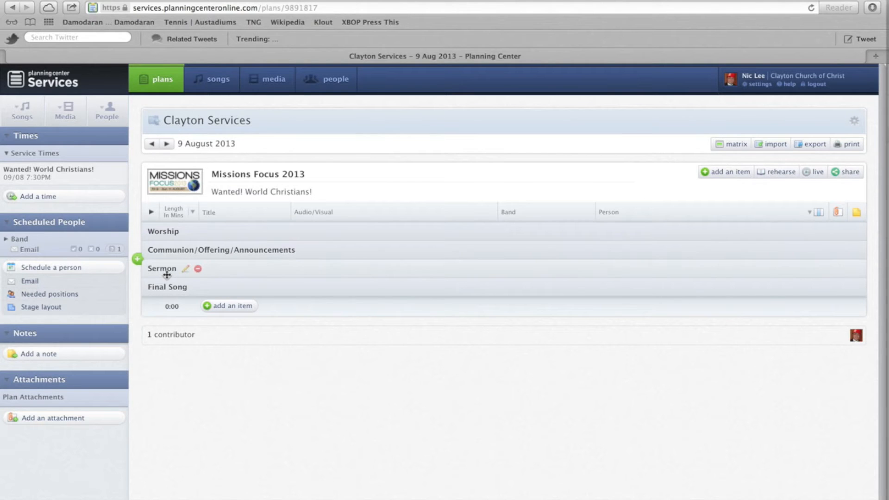
{"action": "mouse_move", "coordinate": [179, 295]}
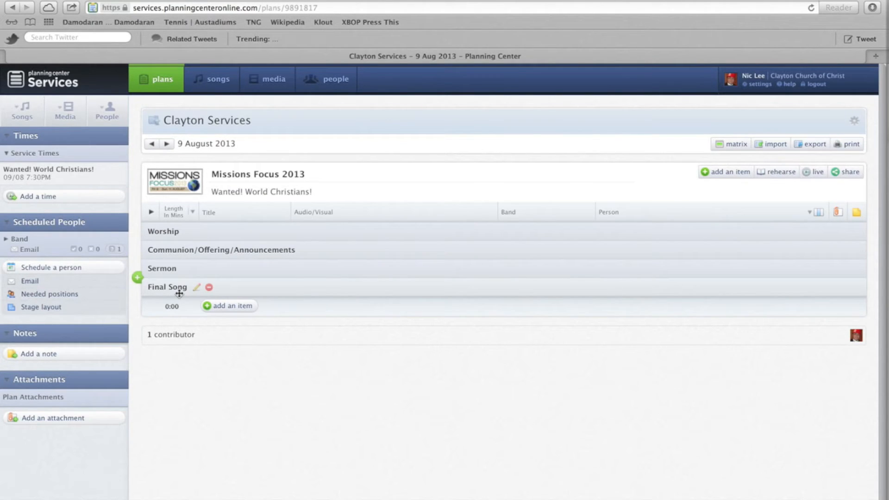
{"action": "mouse_move", "coordinate": [167, 218]}
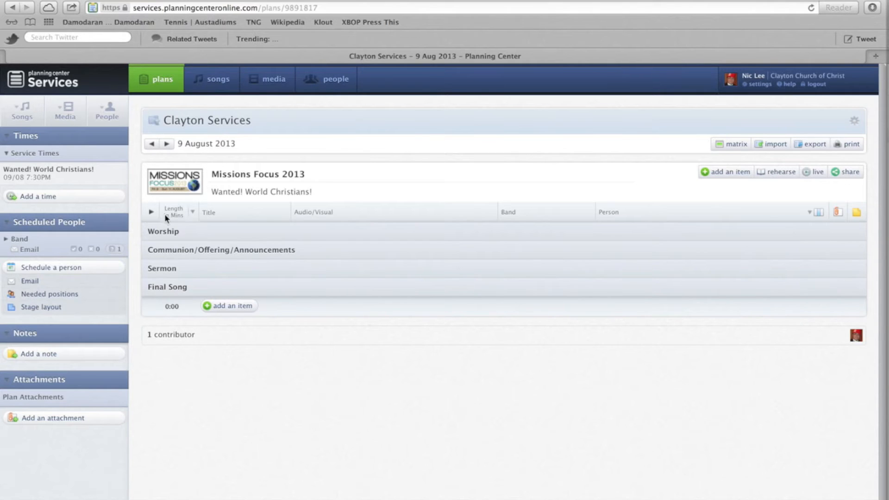
{"action": "mouse_move", "coordinate": [22, 111]}
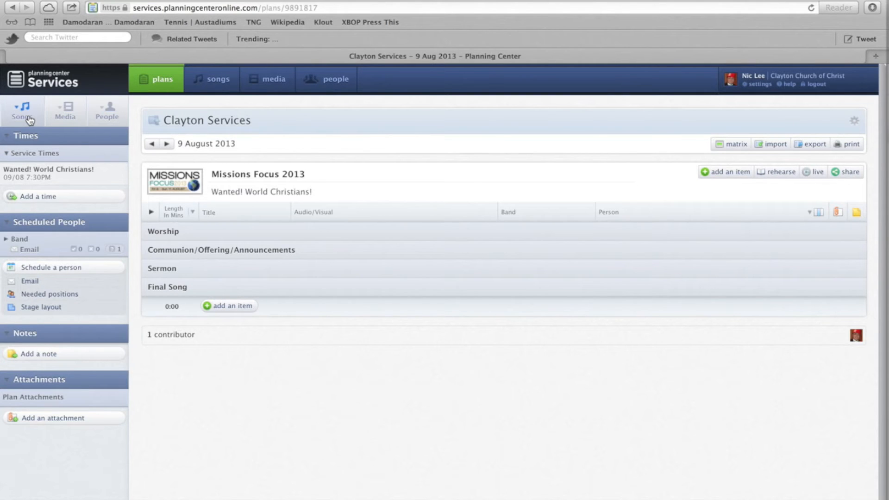
{"action": "left_click", "coordinate": [23, 110]}
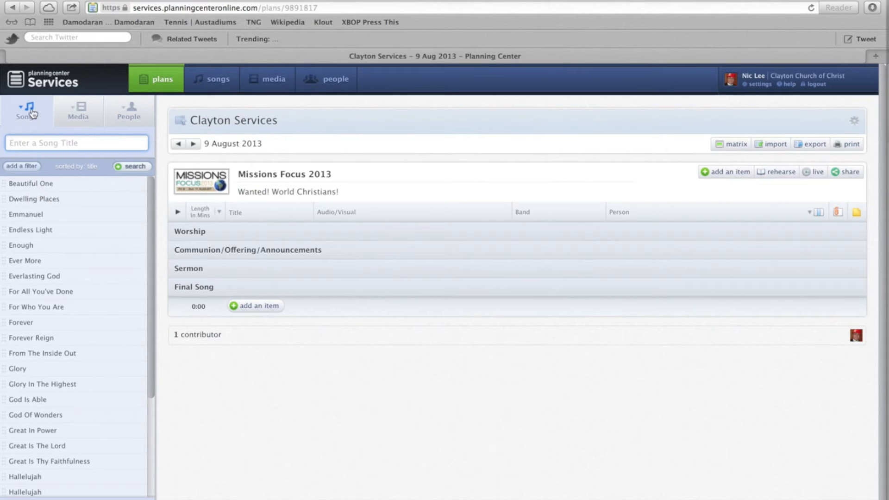
{"action": "mouse_move", "coordinate": [34, 126]}
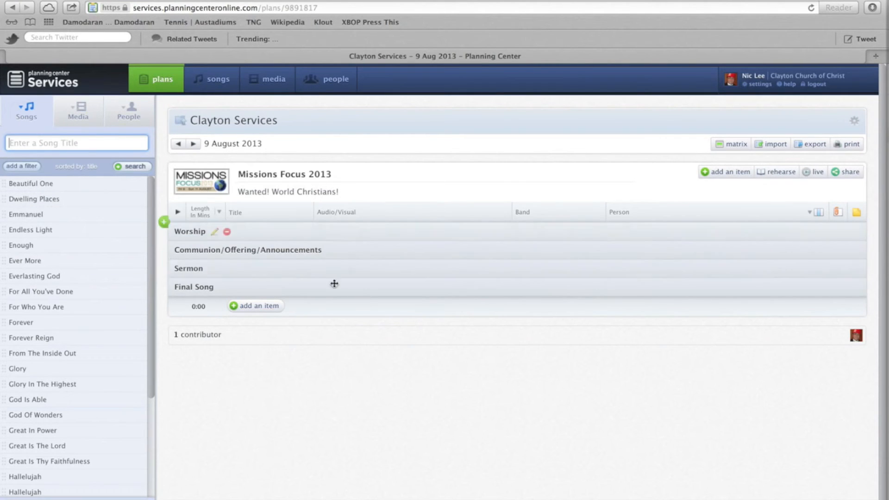
{"action": "mouse_move", "coordinate": [161, 200]}
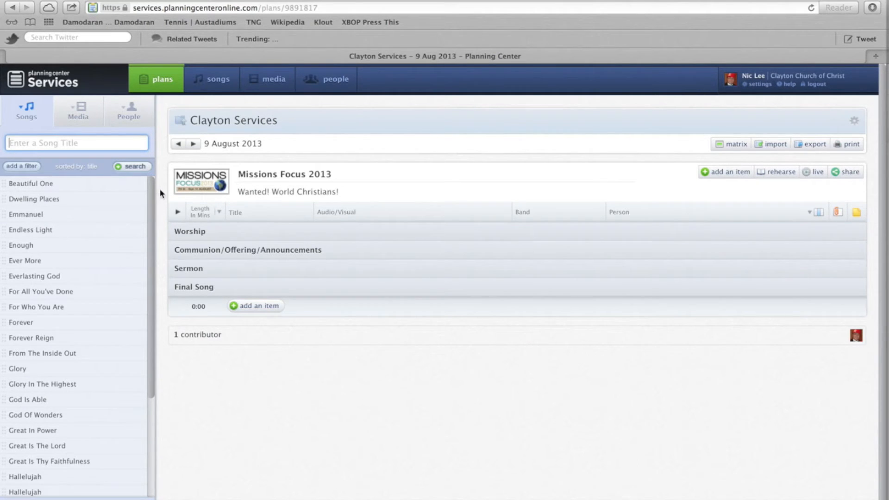
{"action": "mouse_move", "coordinate": [78, 111]}
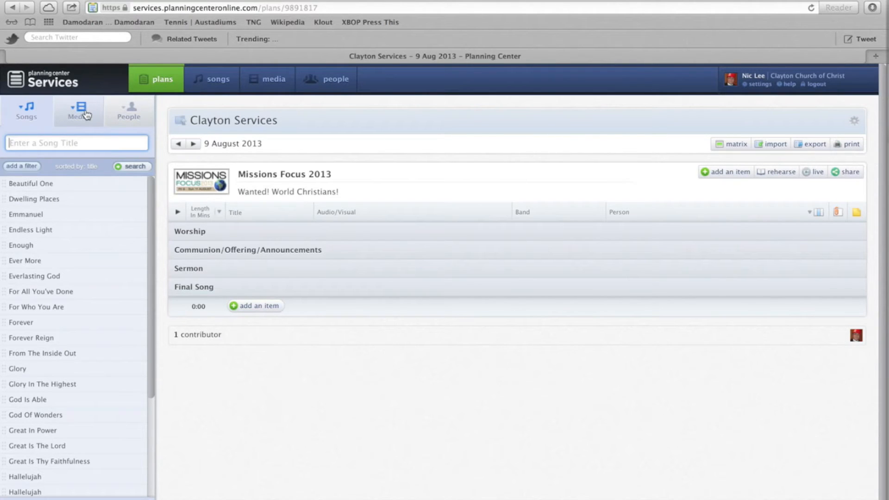
{"action": "mouse_move", "coordinate": [189, 268]}
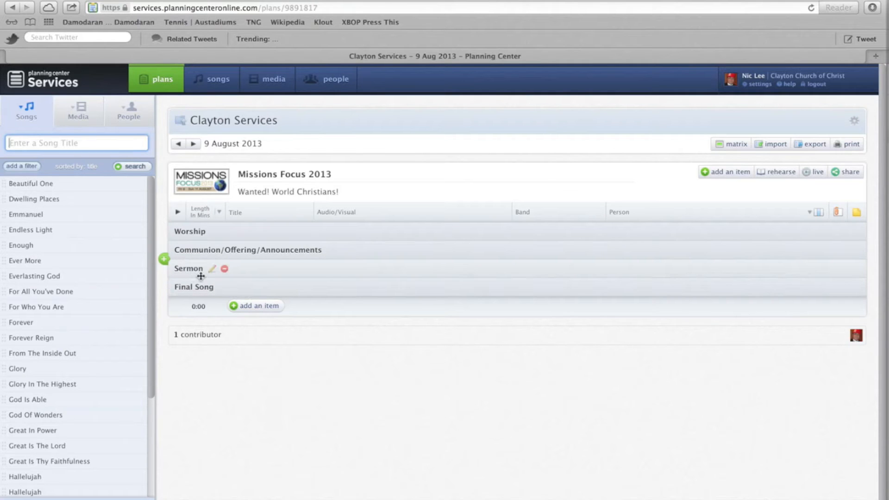
{"action": "mouse_move", "coordinate": [190, 255]}
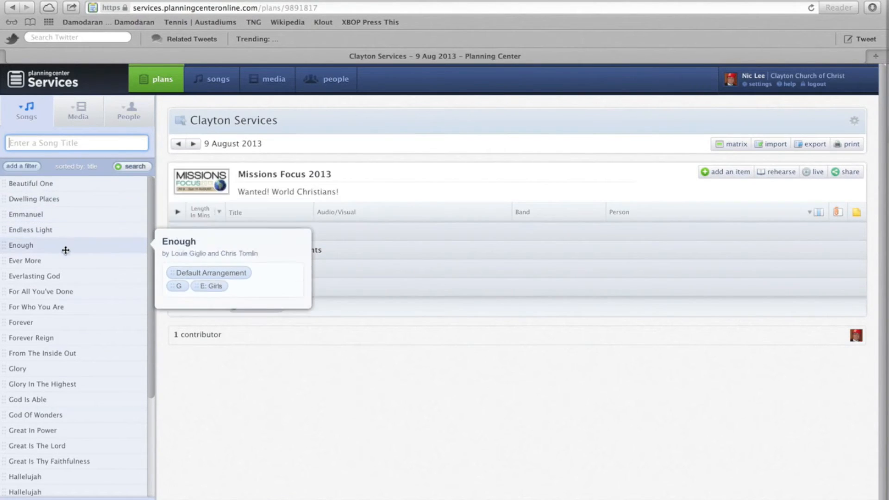
{"action": "mouse_move", "coordinate": [65, 260]}
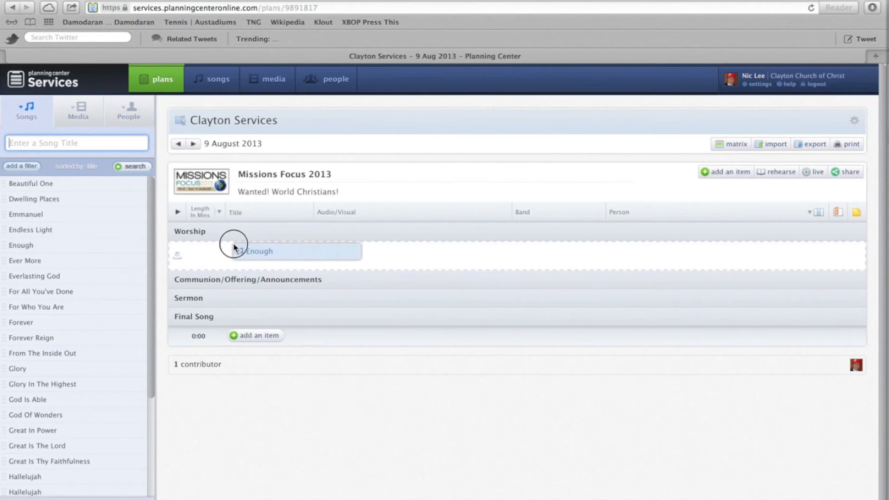
Add the song Enough in E under the Worship header and accept it.
{"action": "left_click", "coordinate": [259, 251]}
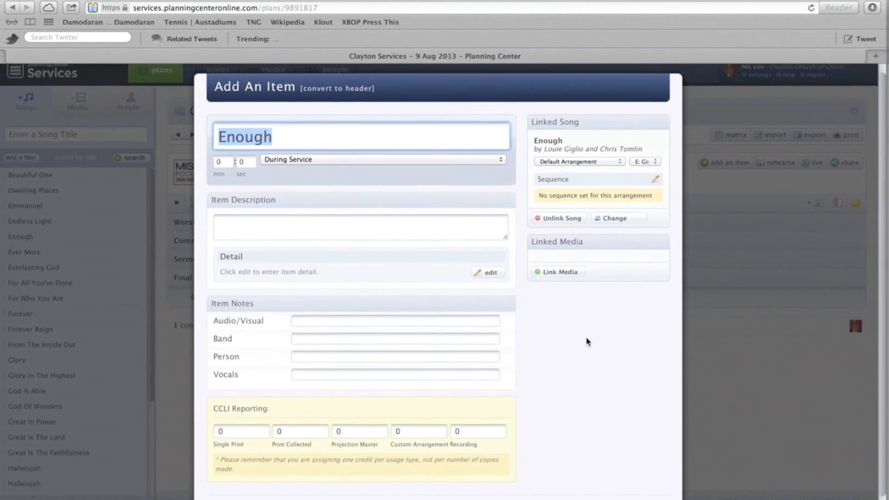
{"action": "scroll", "scroll_direction": "down", "scroll_amount": 3}
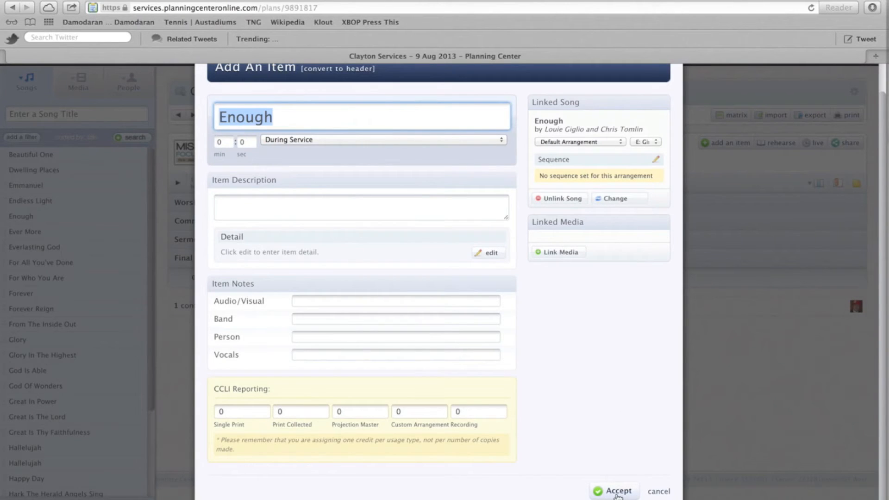
{"action": "left_click", "coordinate": [614, 490]}
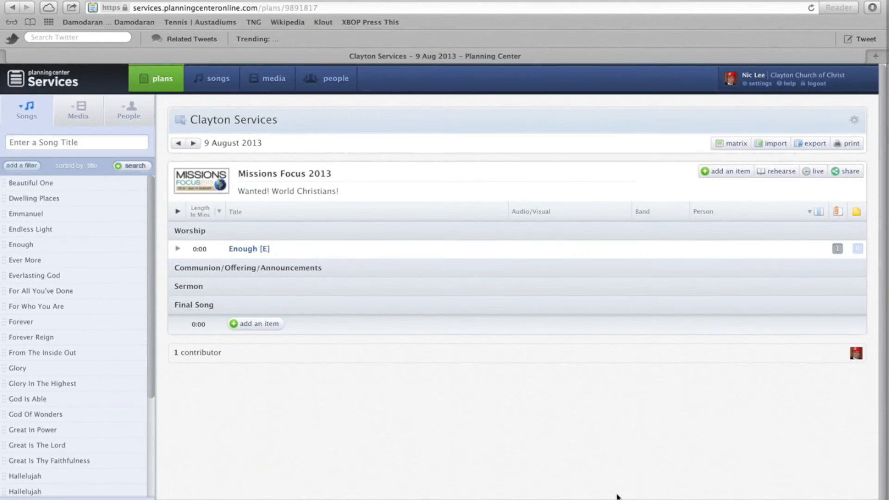
{"action": "mouse_move", "coordinate": [190, 231]}
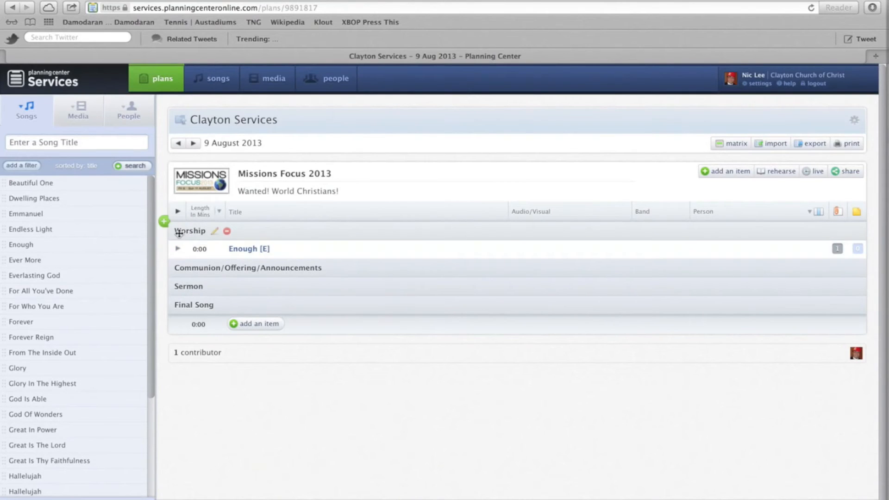
{"action": "mouse_move", "coordinate": [183, 328]}
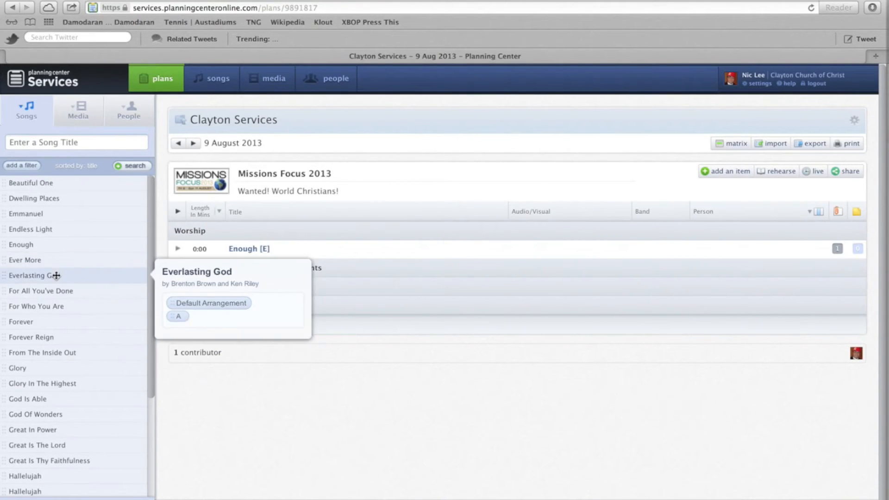
{"action": "mouse_move", "coordinate": [56, 306]}
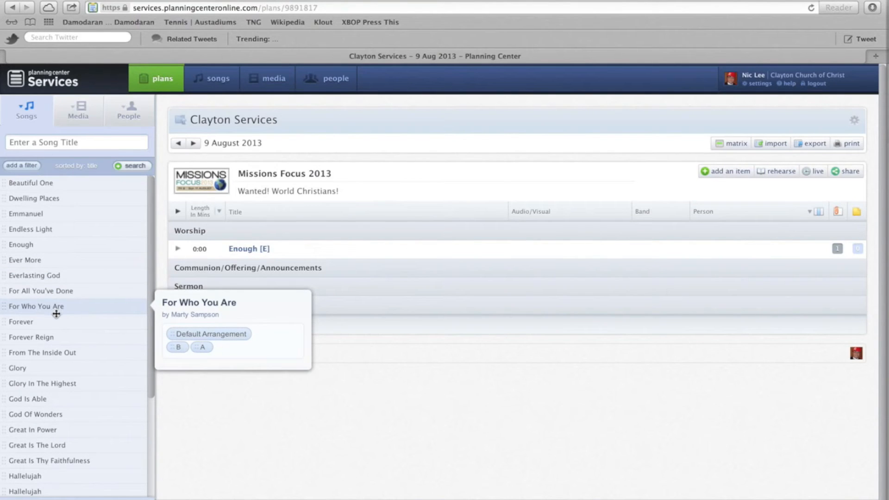
{"action": "mouse_move", "coordinate": [31, 337]}
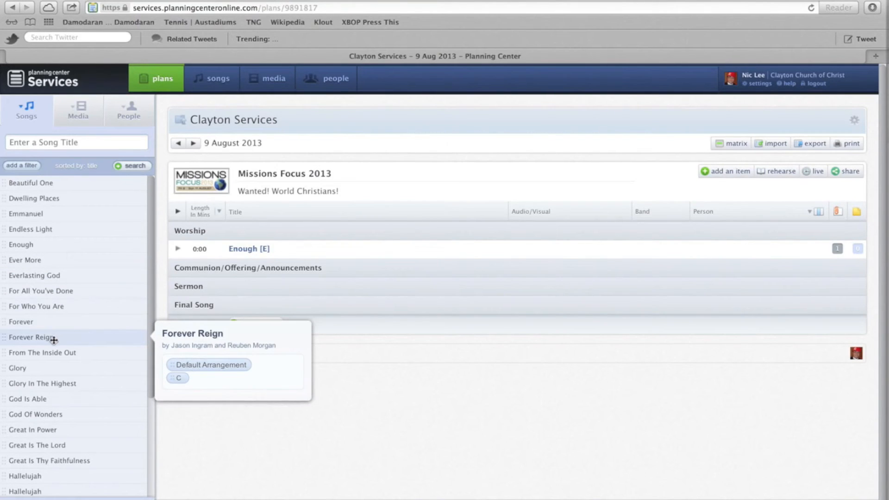
{"action": "mouse_move", "coordinate": [59, 372]}
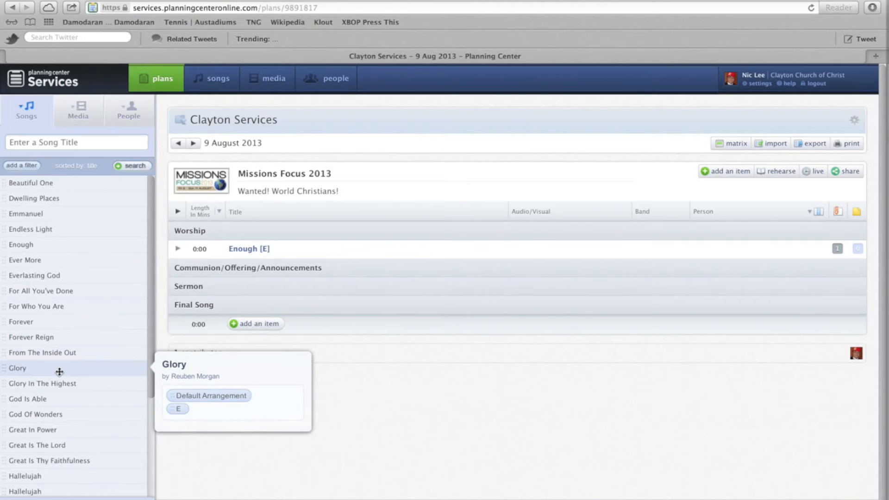
{"action": "mouse_move", "coordinate": [57, 383]}
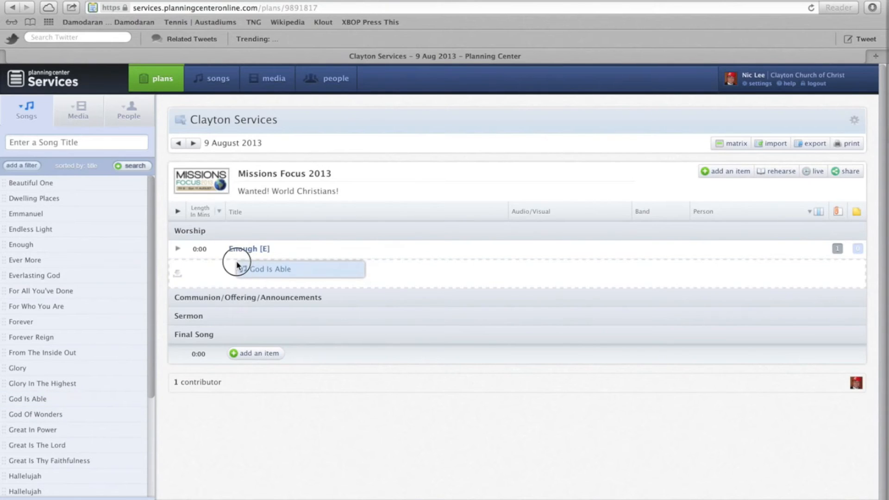
Add God Is Able in A below Enough under Worship and accept it.
{"action": "left_click", "coordinate": [273, 270]}
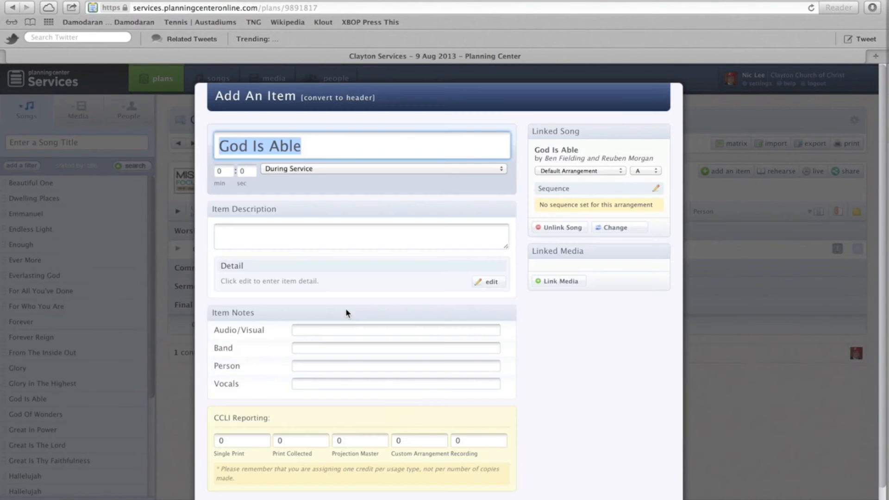
{"action": "scroll", "scroll_direction": "down", "scroll_amount": 3}
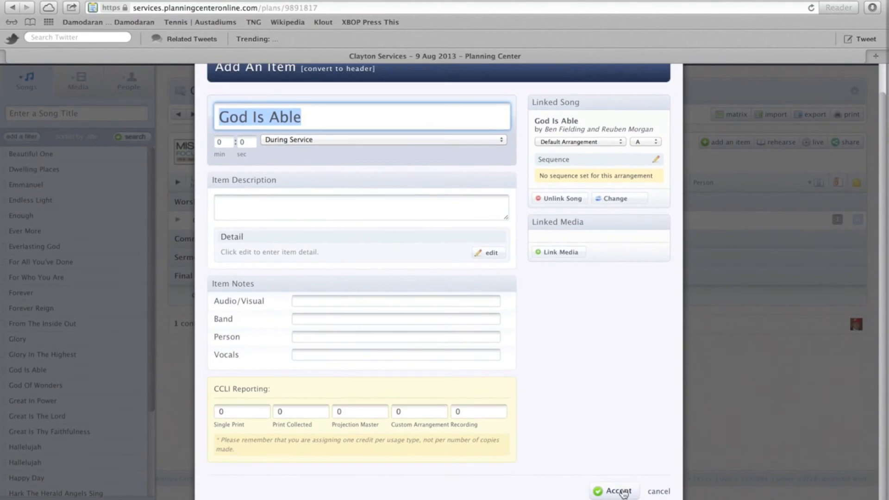
{"action": "left_click", "coordinate": [616, 491]}
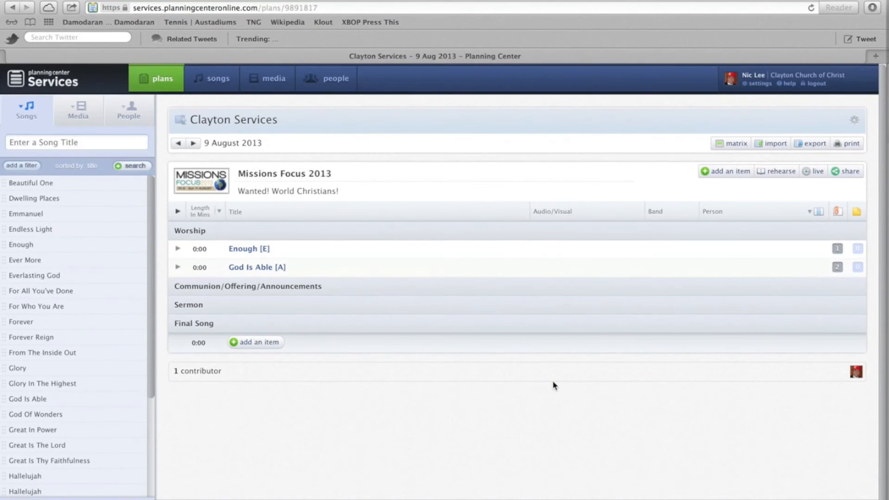
{"action": "mouse_move", "coordinate": [386, 349]}
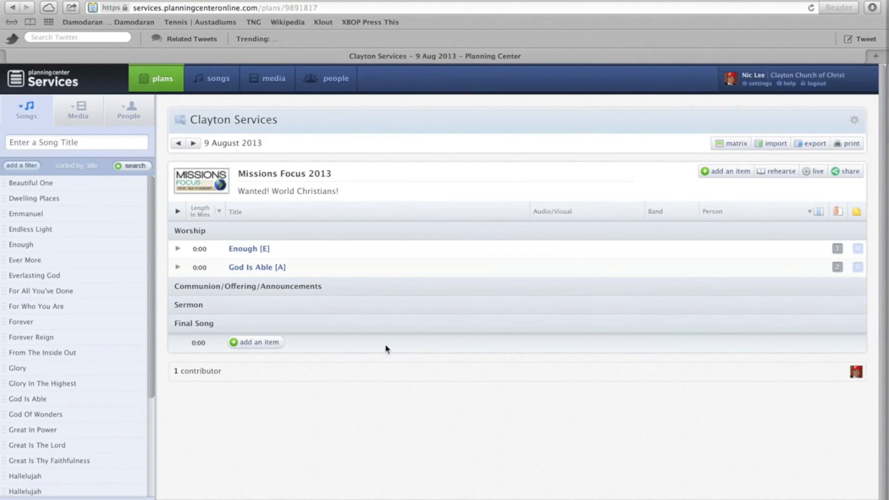
{"action": "mouse_move", "coordinate": [407, 437]}
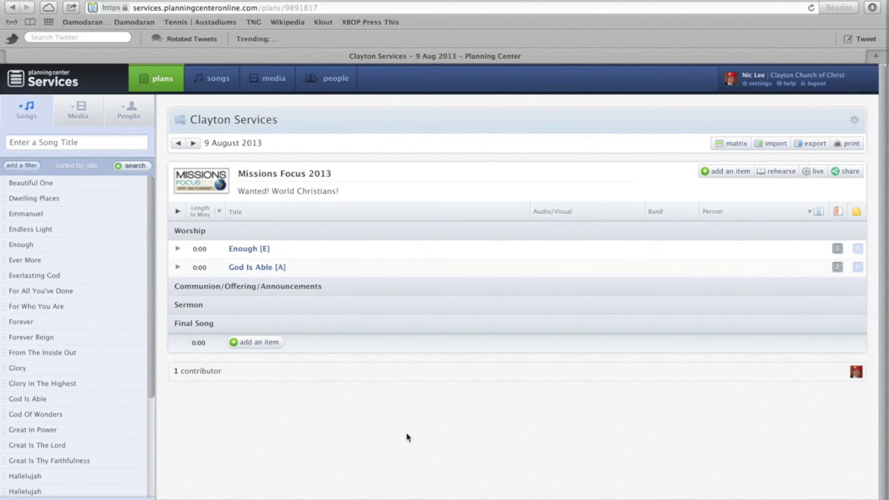
{"action": "mouse_move", "coordinate": [804, 103]}
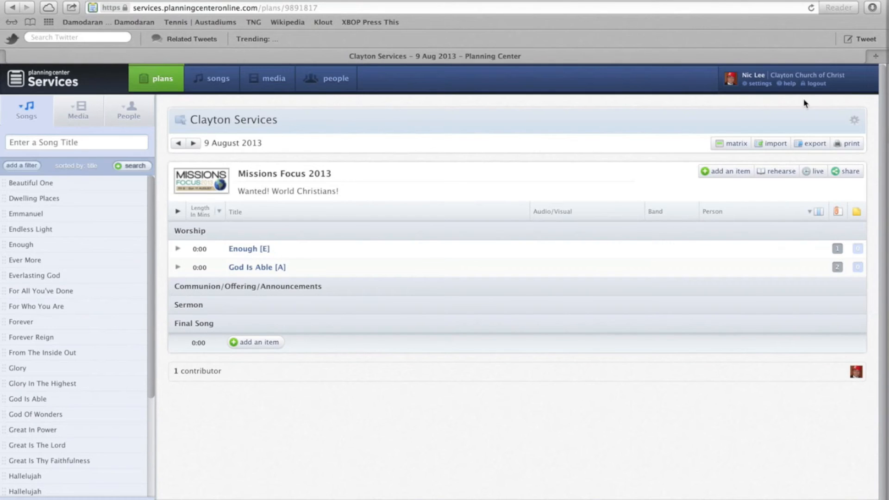
Log out of the Planning Center account.
{"action": "left_click", "coordinate": [814, 83]}
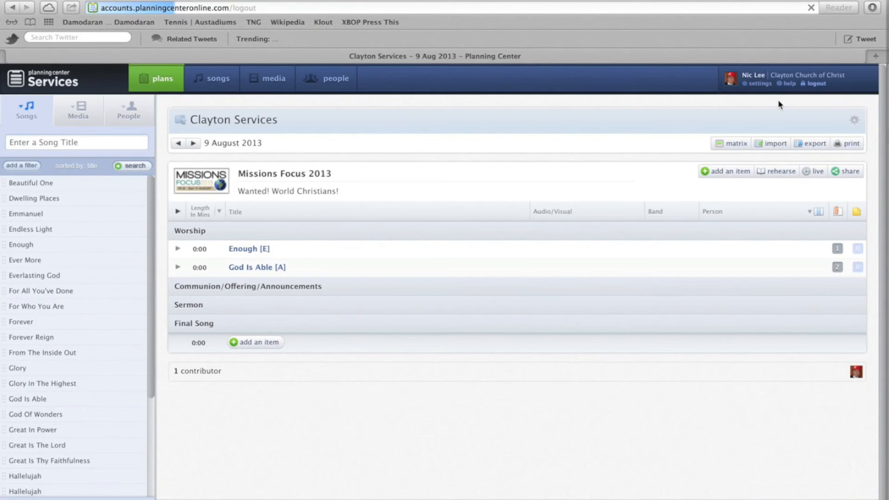
{"action": "left_click", "coordinate": [815, 84]}
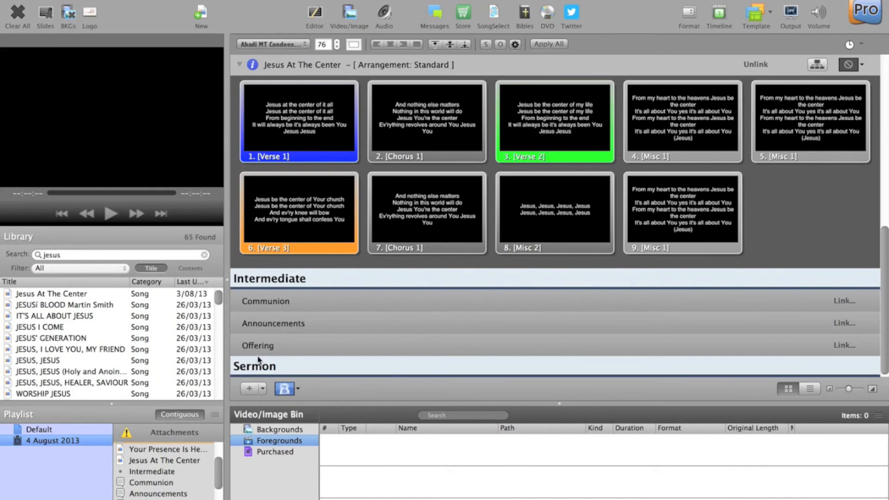
{"action": "mouse_move", "coordinate": [317, 339]}
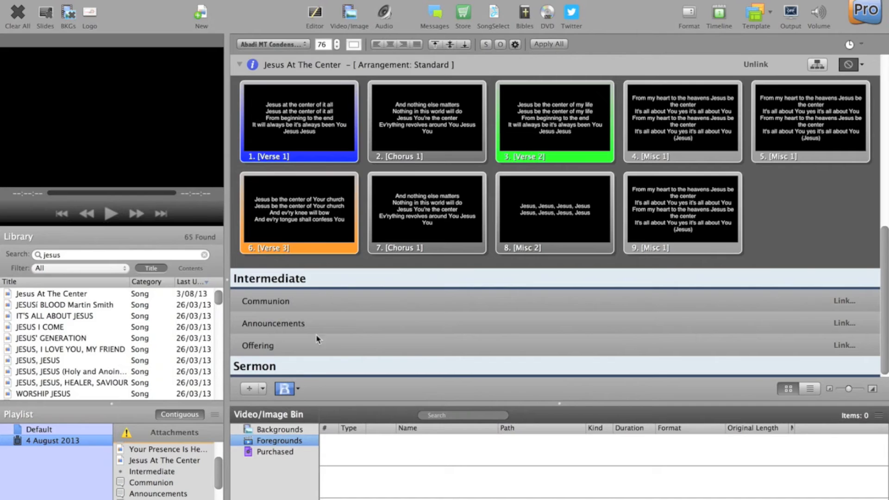
{"action": "mouse_move", "coordinate": [318, 339]}
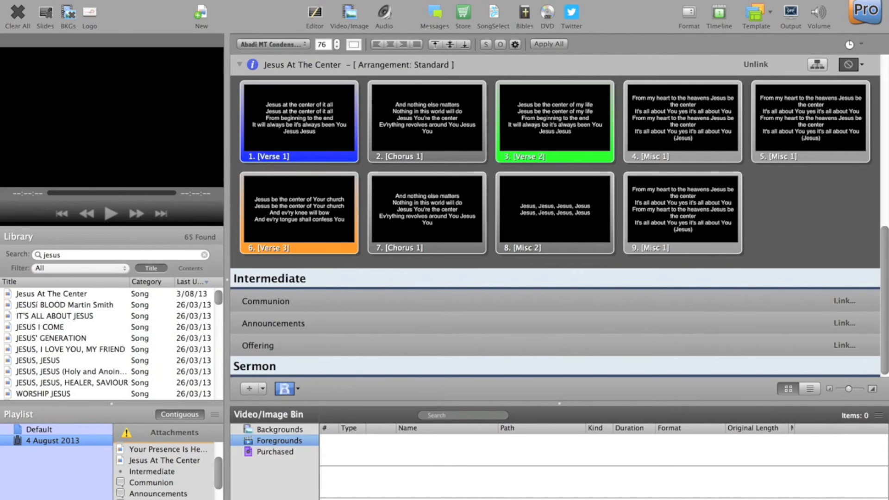
{"action": "mouse_move", "coordinate": [72, 487]}
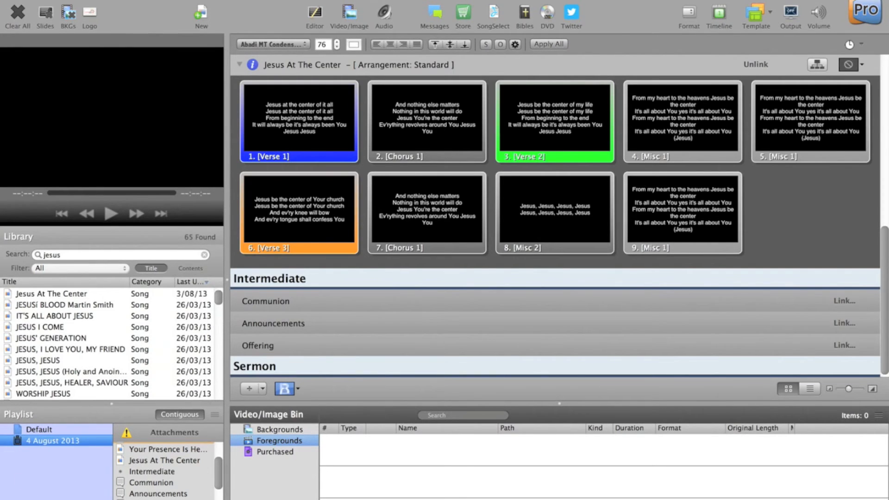
Open the Clayton Services plan list from the ProPresenter playlist panel.
{"action": "left_click", "coordinate": [214, 414]}
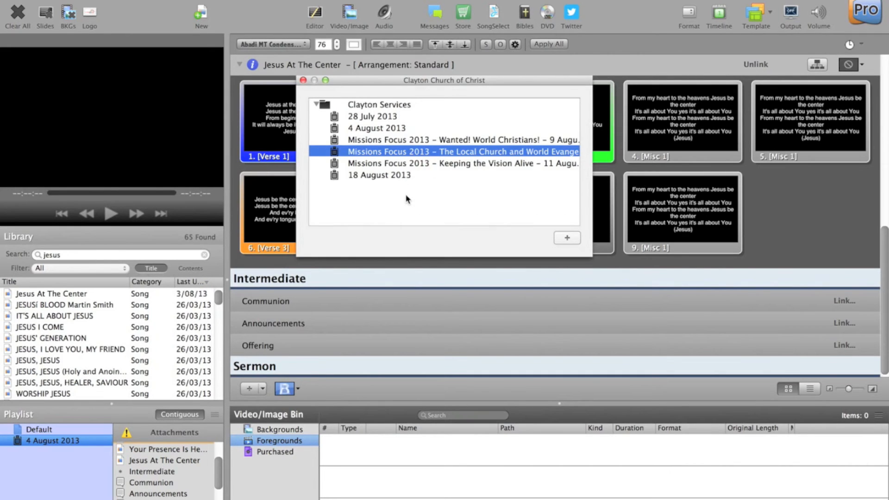
Import the Missions Focus 2013 – 9 August plan as a new playlist.
{"action": "left_click", "coordinate": [462, 140]}
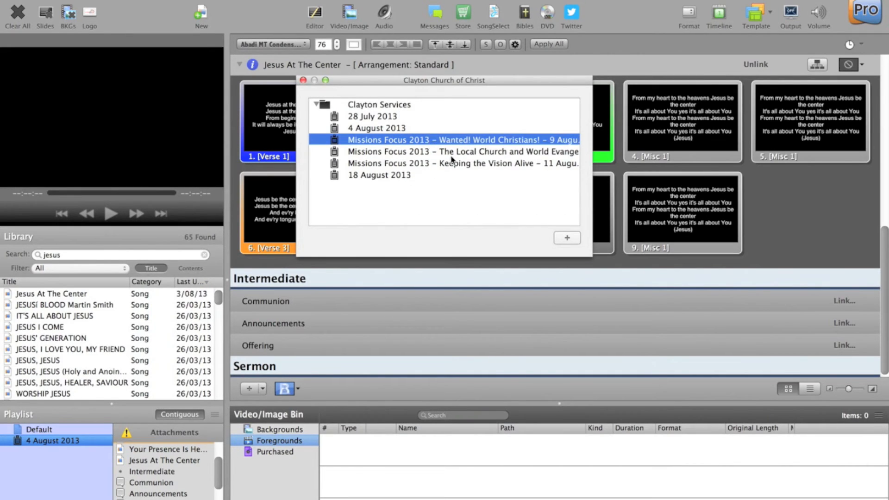
{"action": "mouse_move", "coordinate": [510, 146]}
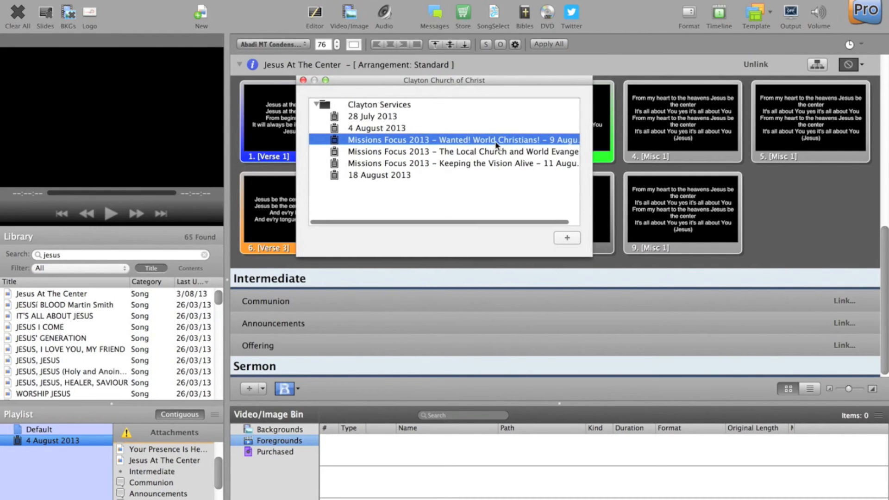
{"action": "mouse_move", "coordinate": [578, 215]}
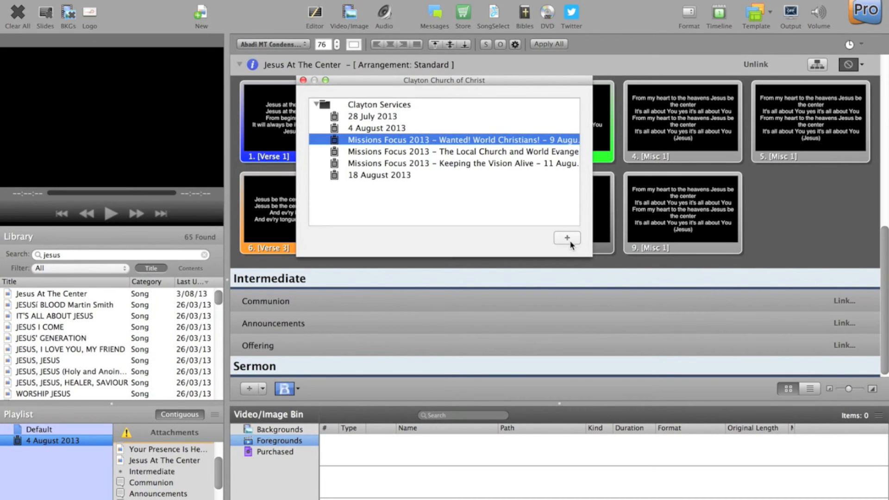
{"action": "left_click", "coordinate": [303, 80]}
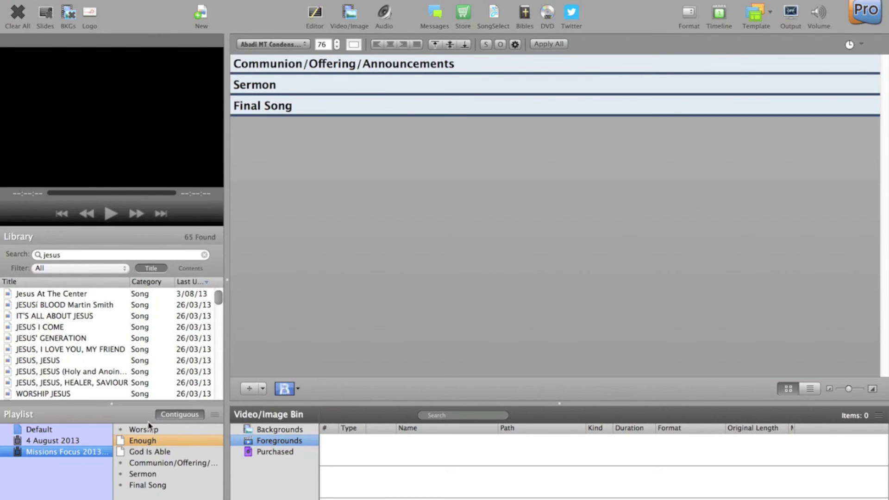
{"action": "mouse_move", "coordinate": [148, 464]}
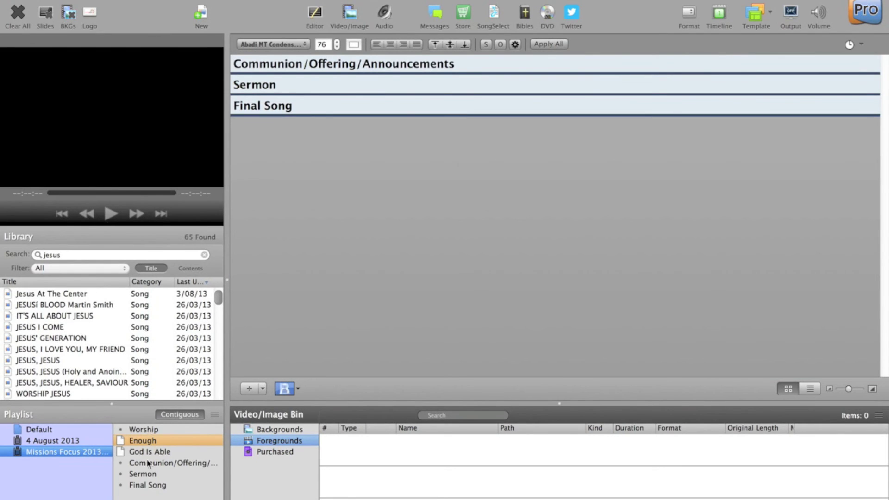
Select the Worship header to show its Enough and God Is Able items.
{"action": "left_click", "coordinate": [150, 452]}
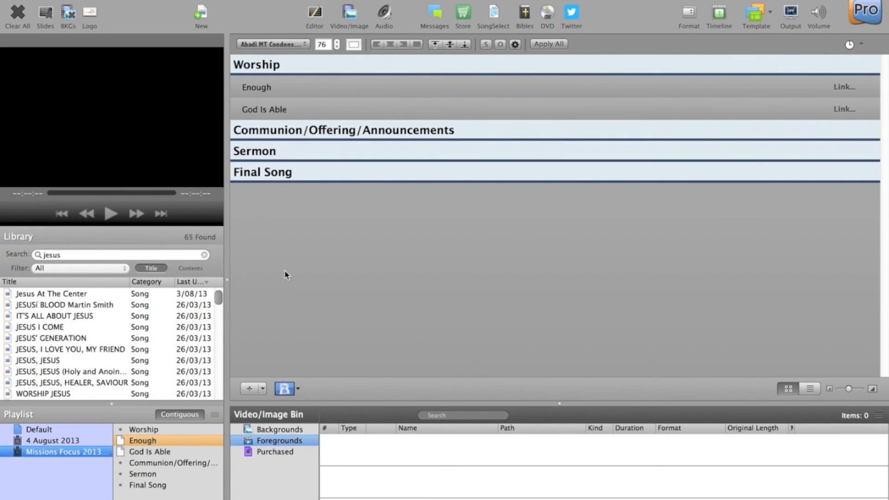
{"action": "mouse_move", "coordinate": [367, 376]}
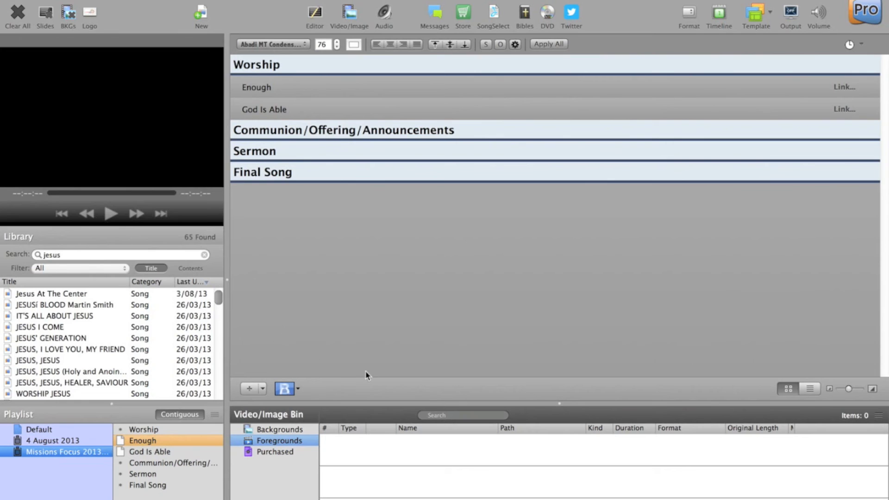
{"action": "mouse_move", "coordinate": [336, 285]}
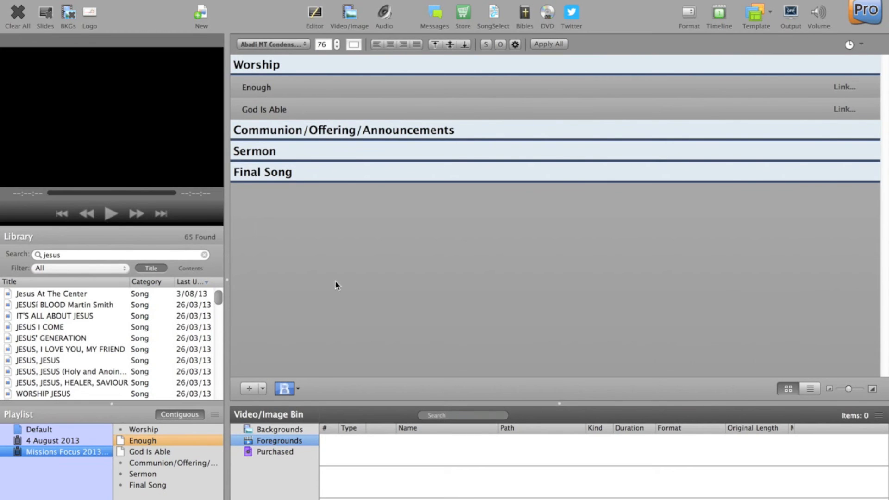
{"action": "mouse_move", "coordinate": [321, 114]}
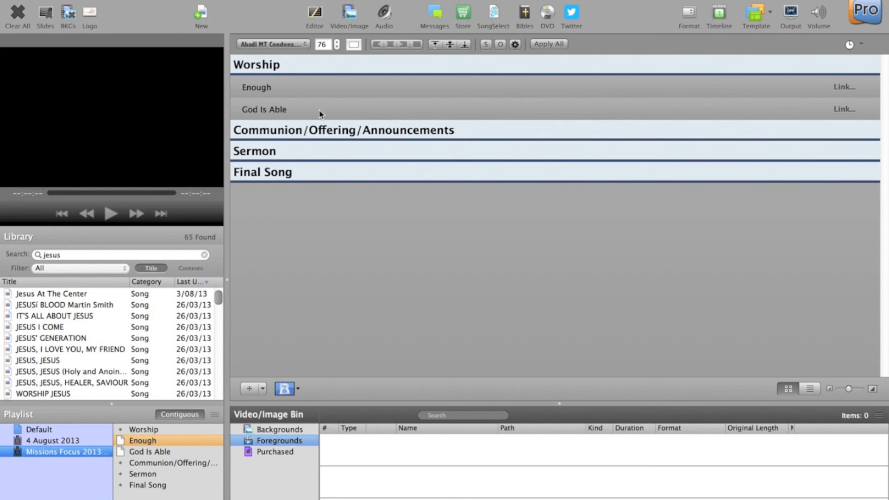
{"action": "mouse_move", "coordinate": [372, 78]}
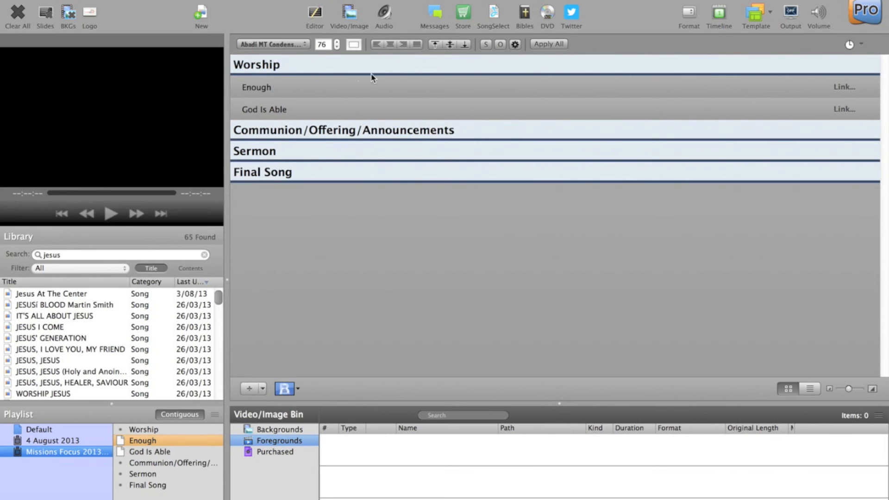
{"action": "mouse_move", "coordinate": [301, 102]}
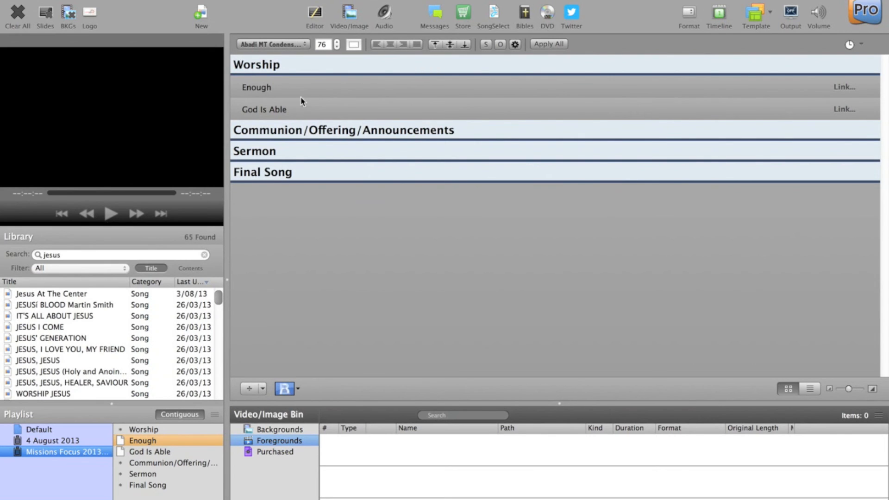
{"action": "mouse_move", "coordinate": [483, 189]}
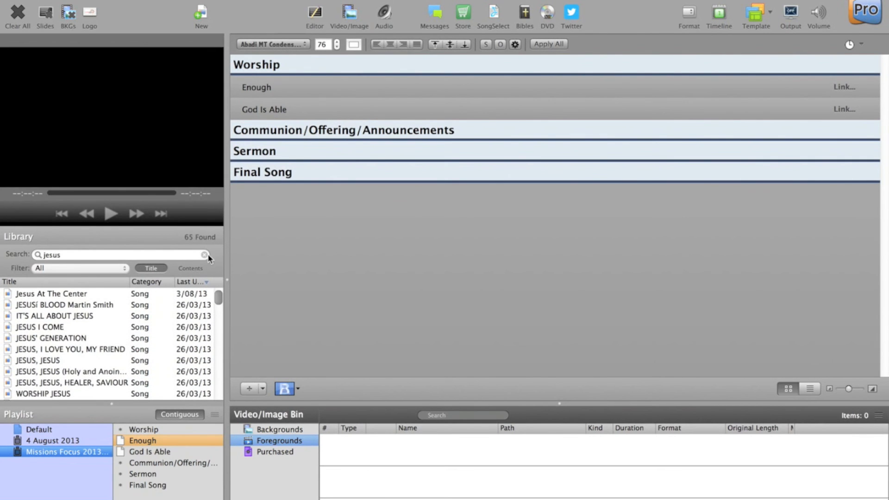
Search the library for 'enough' and link Enough to the ENOUGH song.
{"action": "left_click", "coordinate": [204, 255]}
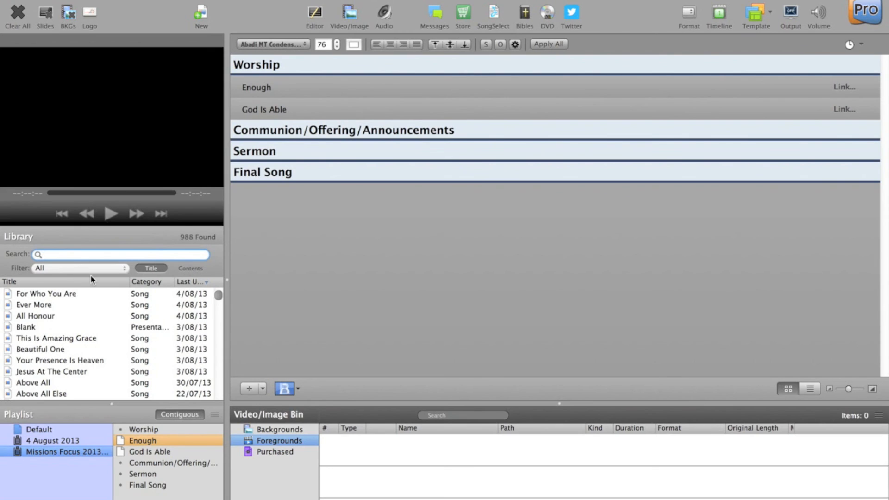
{"action": "type", "text": "enough"}
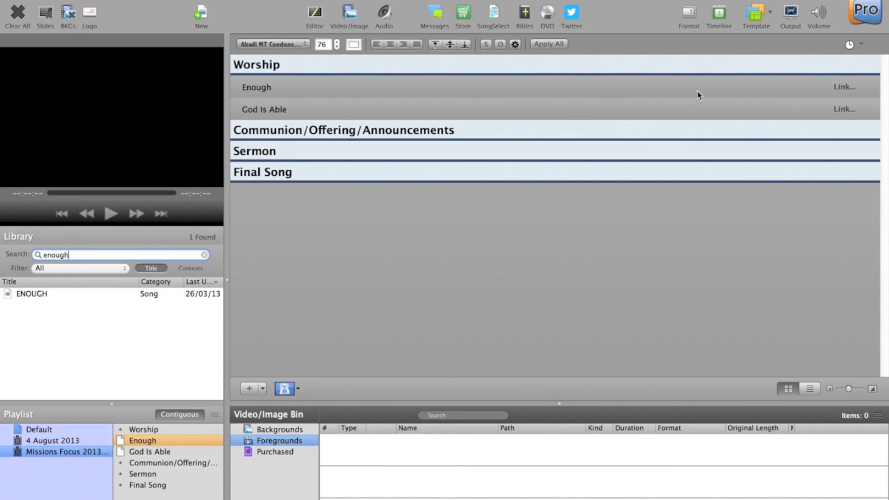
{"action": "left_click", "coordinate": [844, 87]}
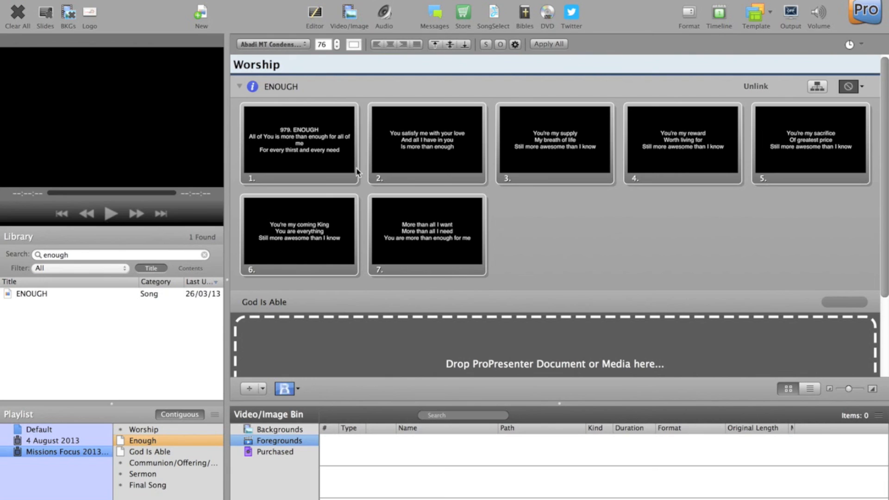
{"action": "mouse_move", "coordinate": [321, 176]}
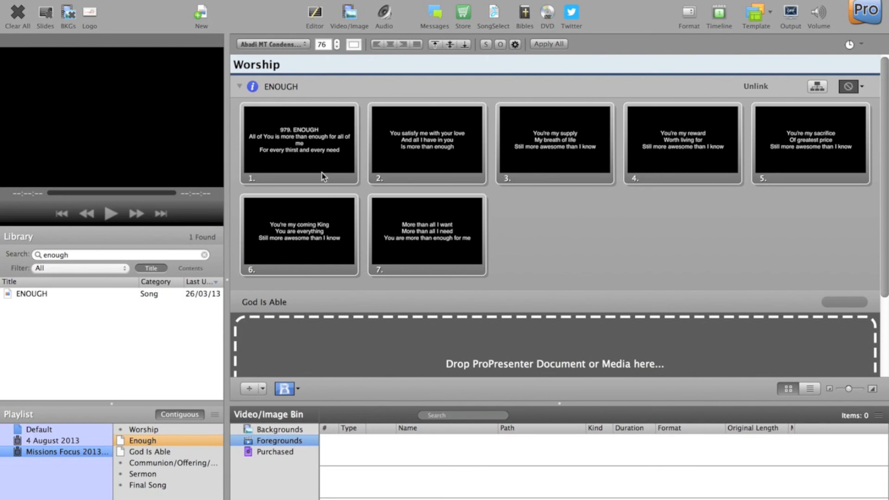
{"action": "mouse_move", "coordinate": [433, 267]}
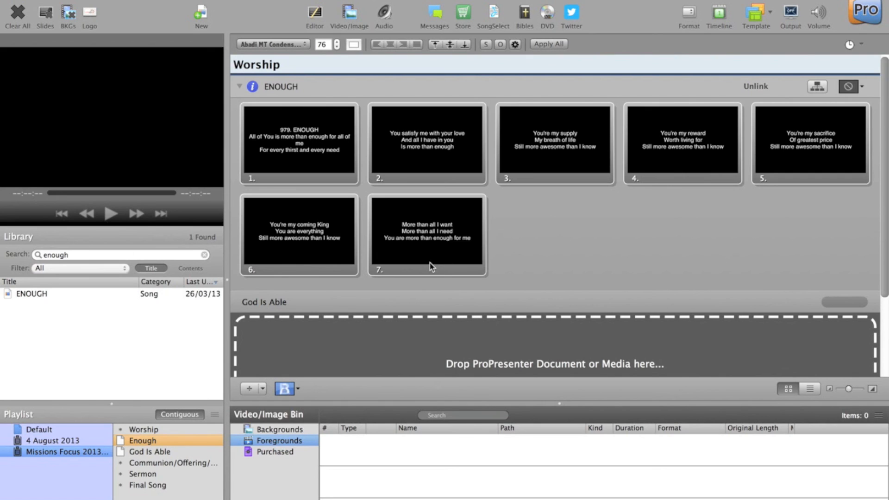
{"action": "mouse_move", "coordinate": [149, 432]}
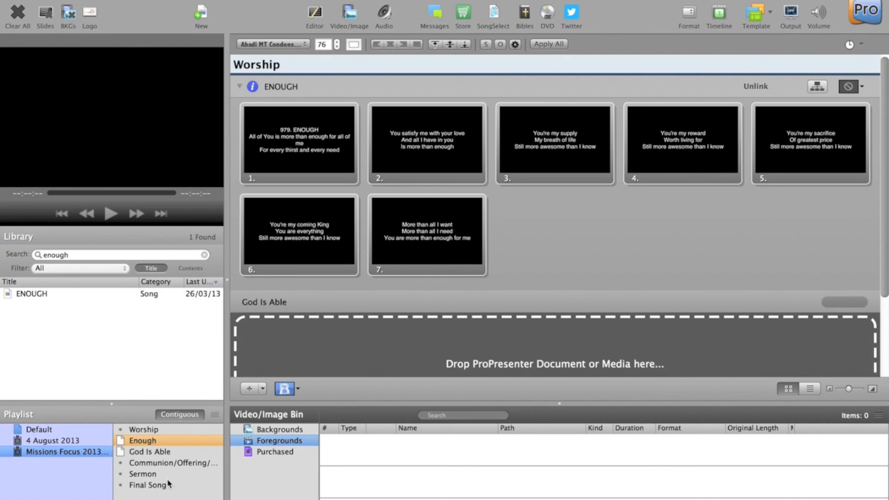
{"action": "mouse_move", "coordinate": [169, 484]}
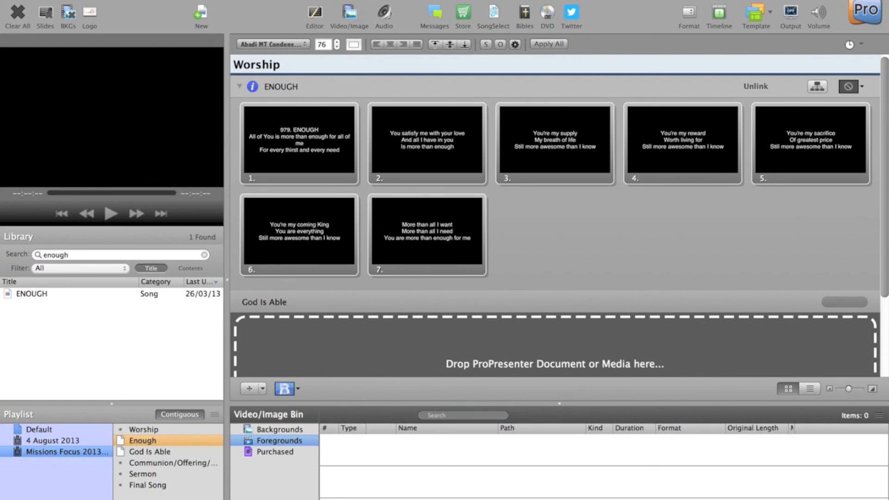
Show the 26 Backgrounds videos and cancel the Open file dialog.
{"action": "left_click", "coordinate": [278, 429]}
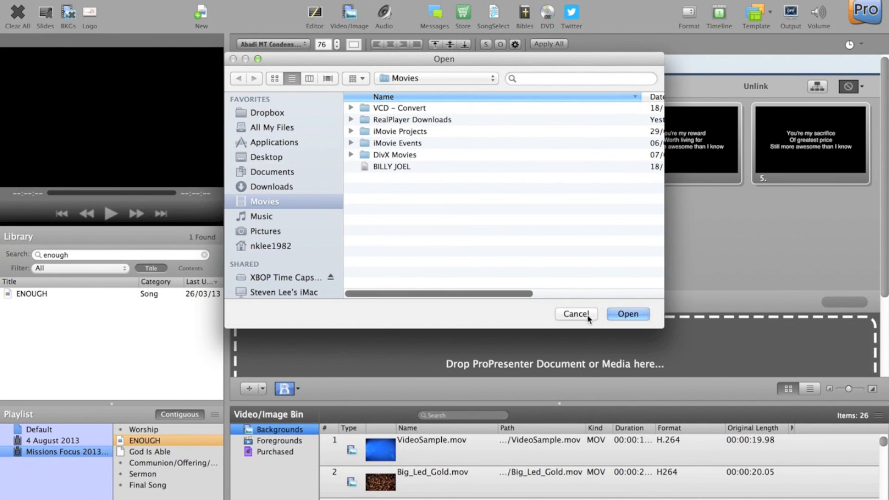
{"action": "left_click", "coordinate": [574, 314]}
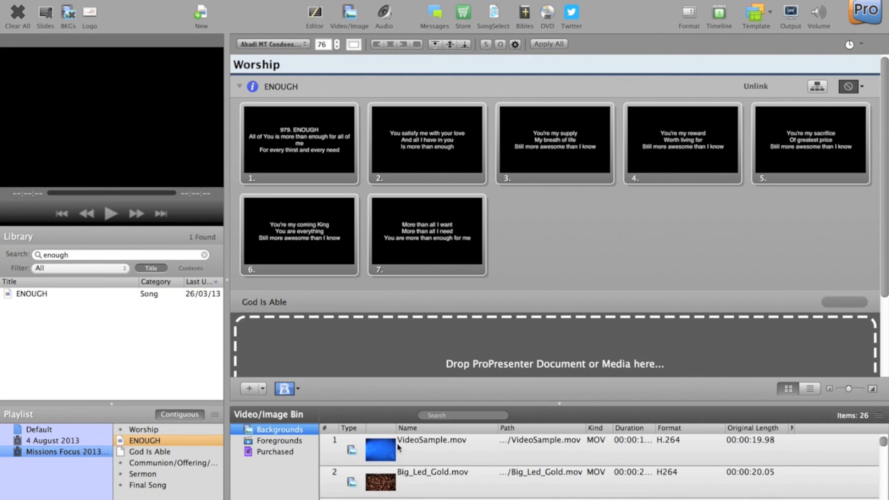
{"action": "mouse_move", "coordinate": [315, 299]}
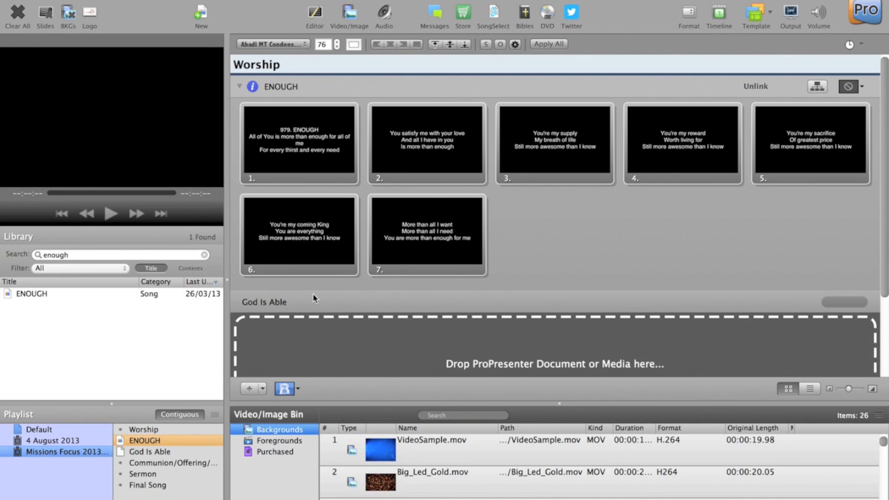
{"action": "mouse_move", "coordinate": [335, 316]}
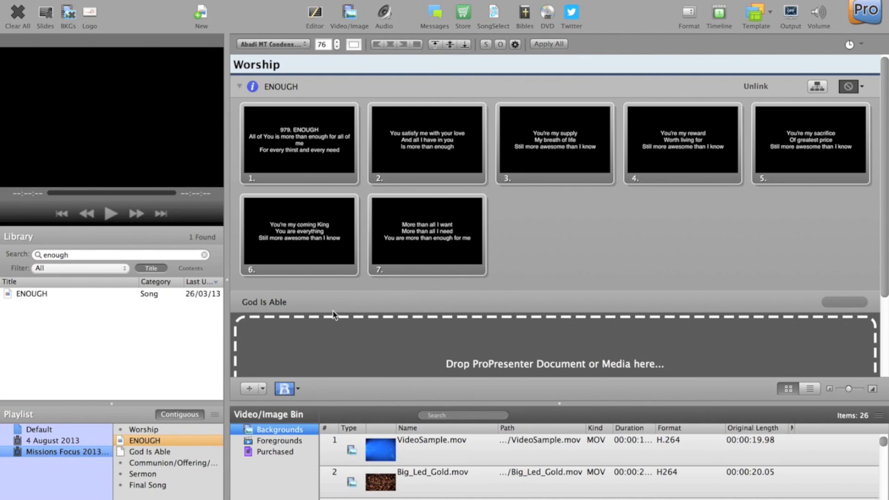
{"action": "mouse_move", "coordinate": [121, 48]}
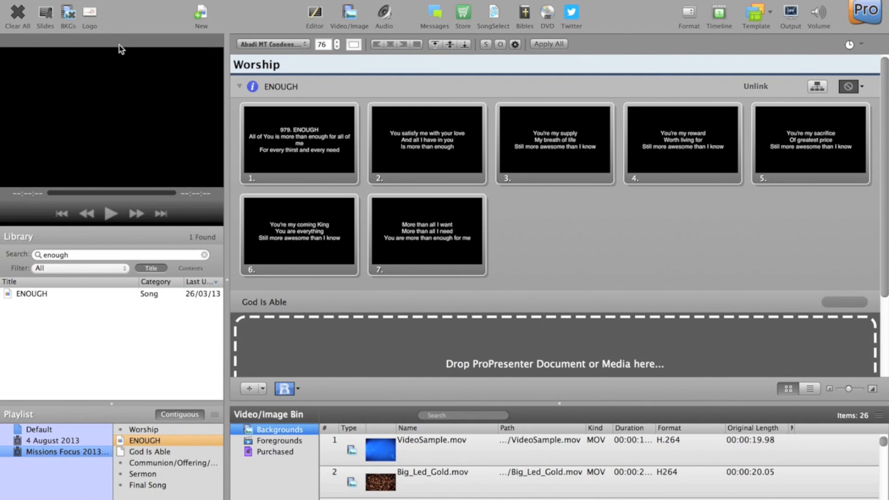